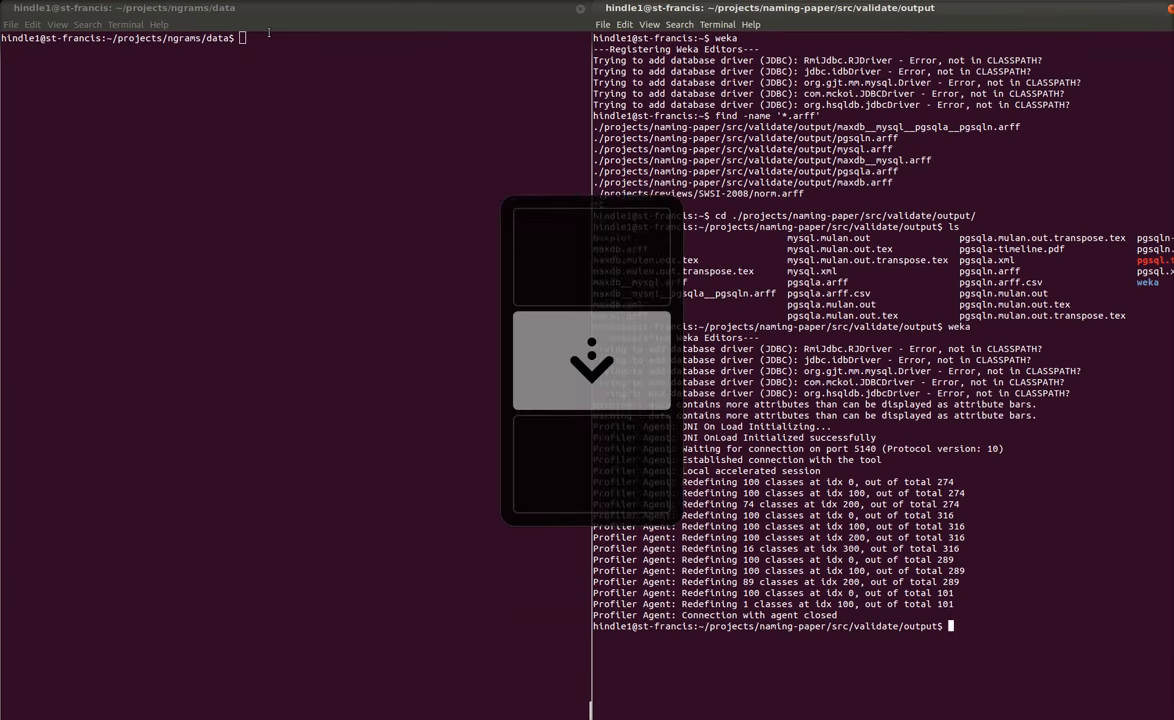
Launch VisualVM from the terminal with the jvisualvm command
type("jv")
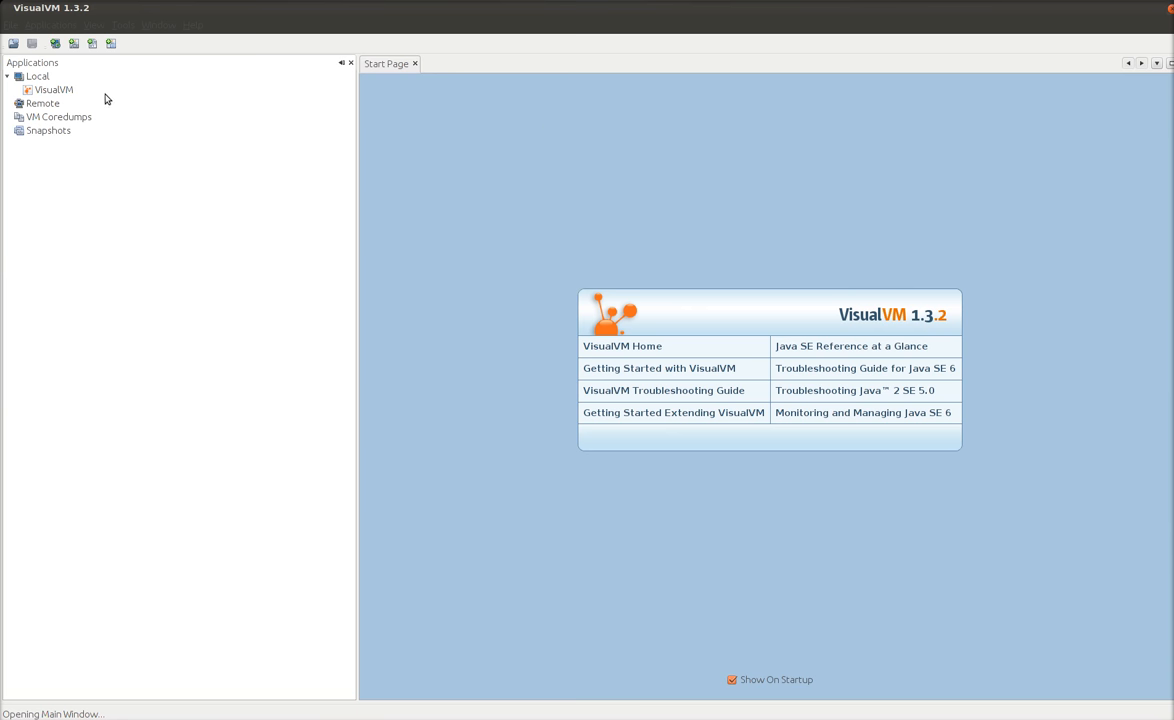
mouse_move(864, 412)
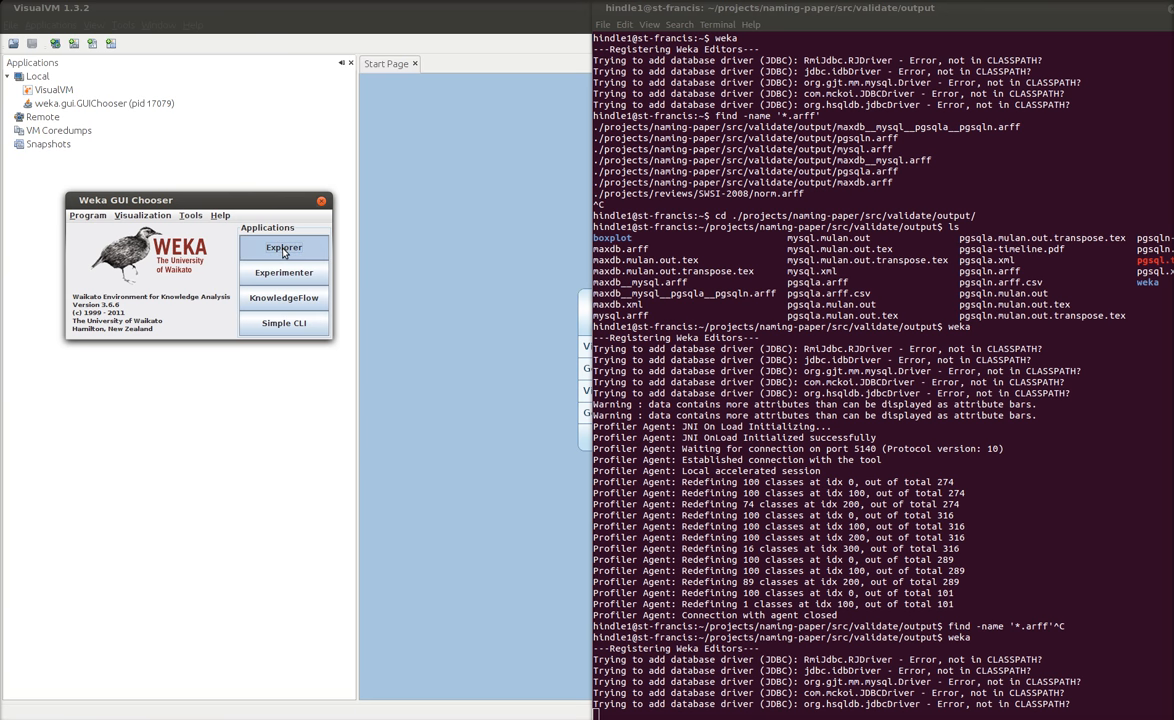
Launch Weka Explorer, then open the weka.gui.GUIChooser process overview in VisualVM
left_click(284, 248)
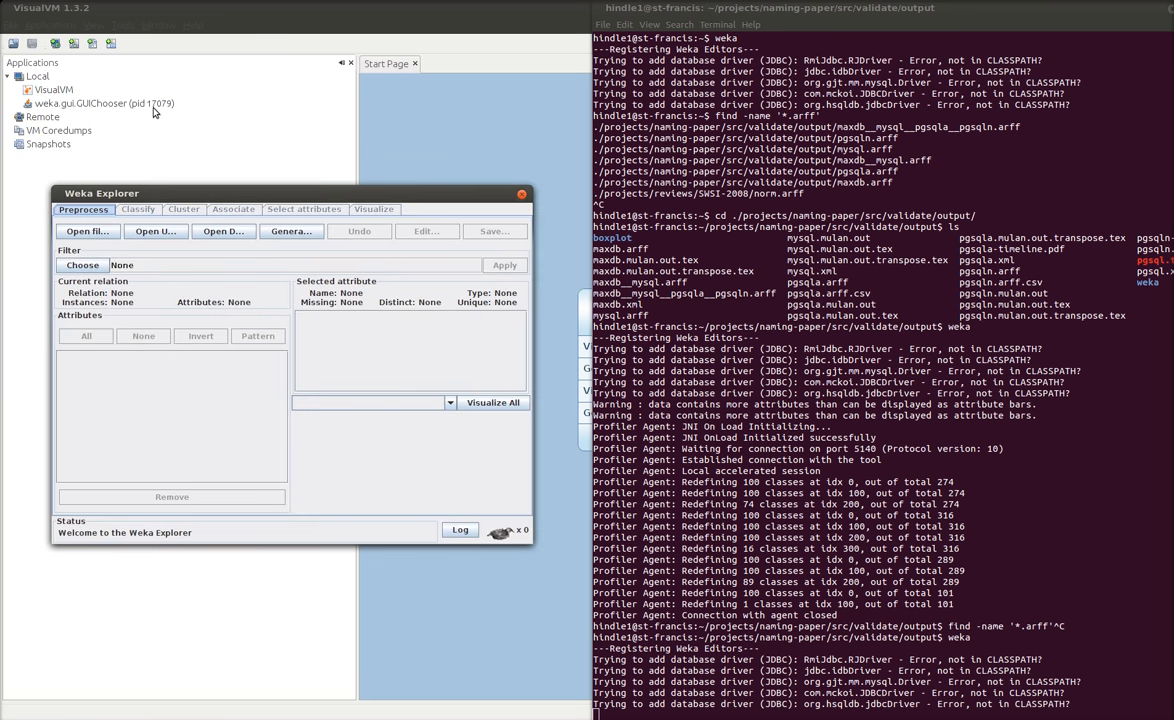
left_click(100, 104)
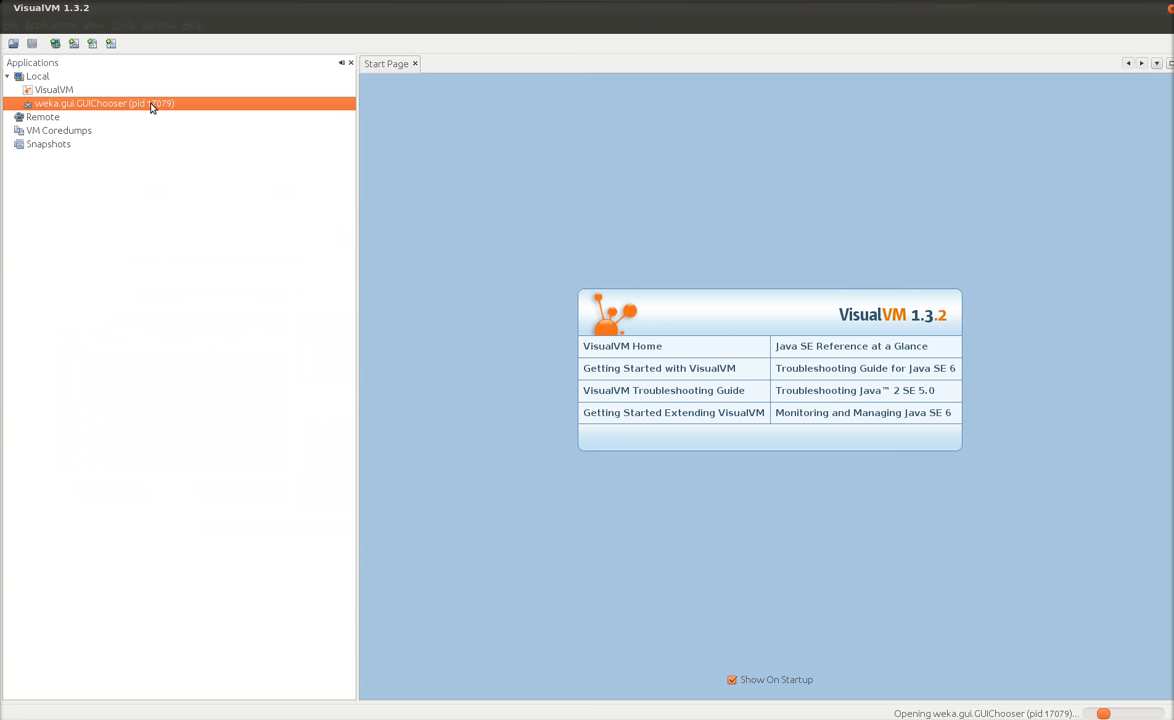
double_click(100, 104)
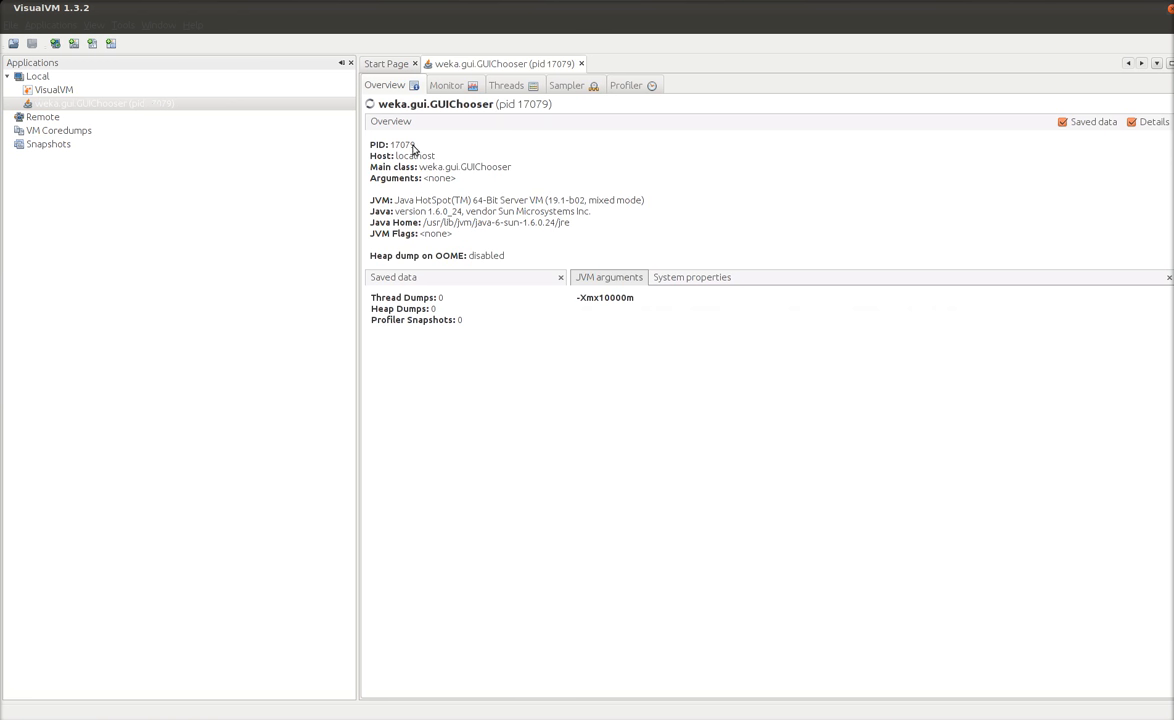
mouse_move(466, 234)
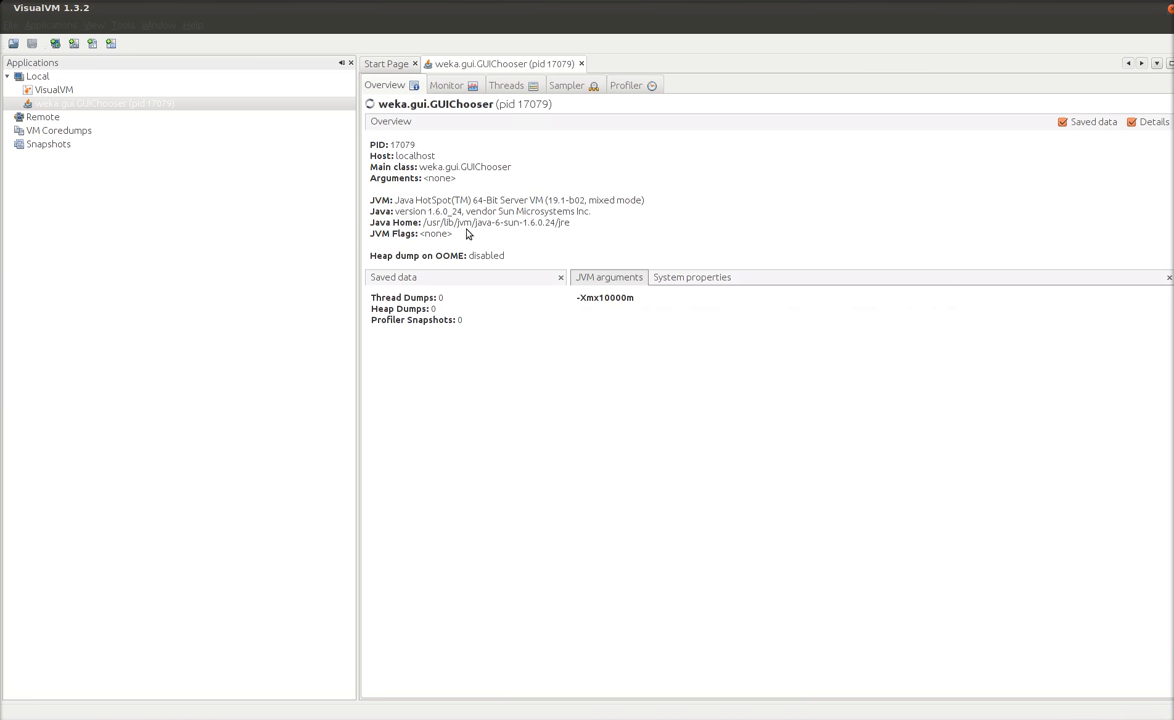
mouse_move(448, 250)
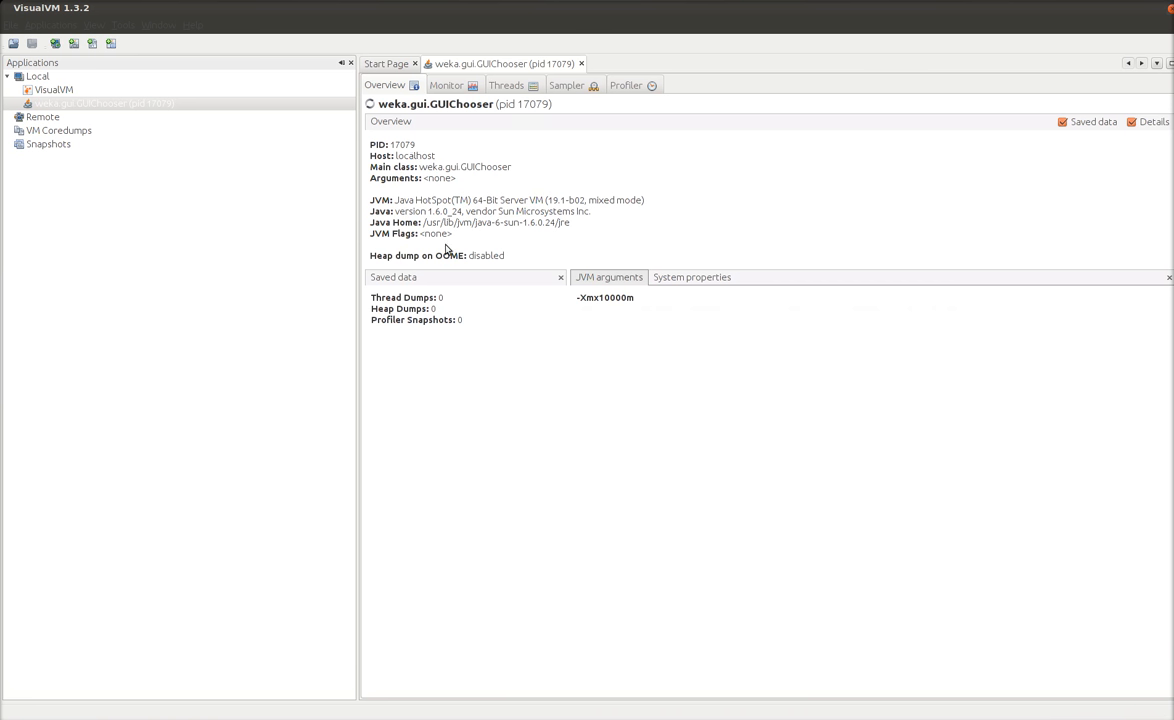
mouse_move(478, 70)
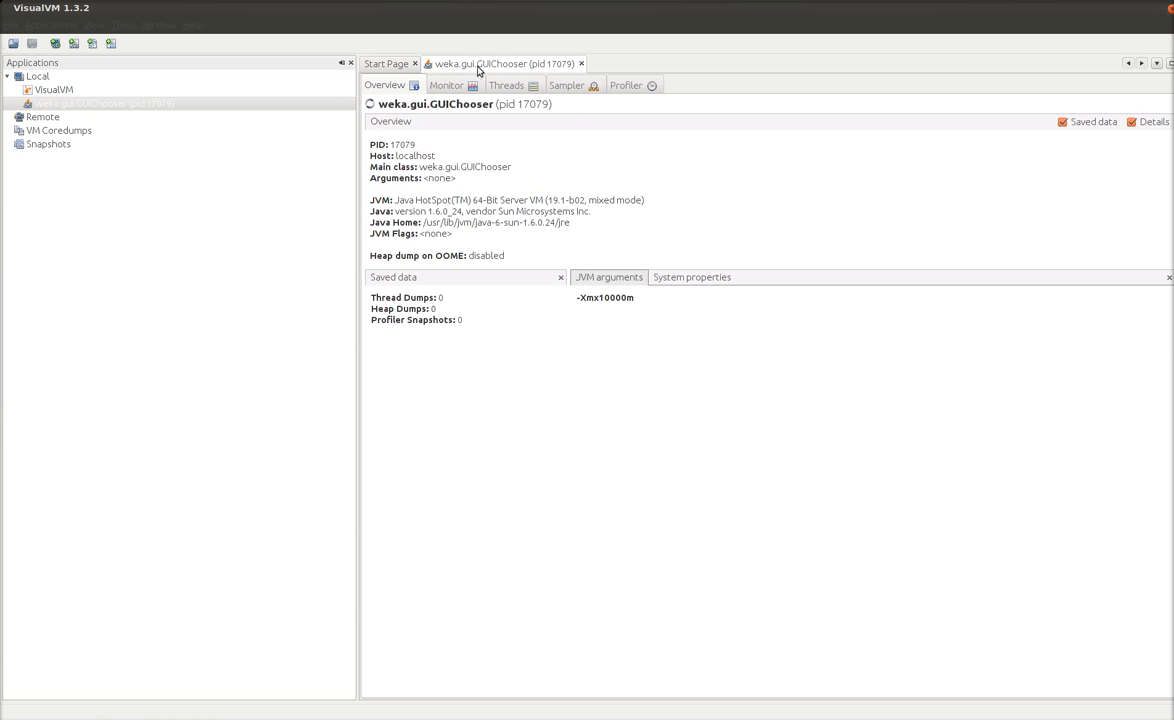
Show the Monitor graphs for the Weka process and load mandb.arff in Weka Explorer
left_click(446, 84)
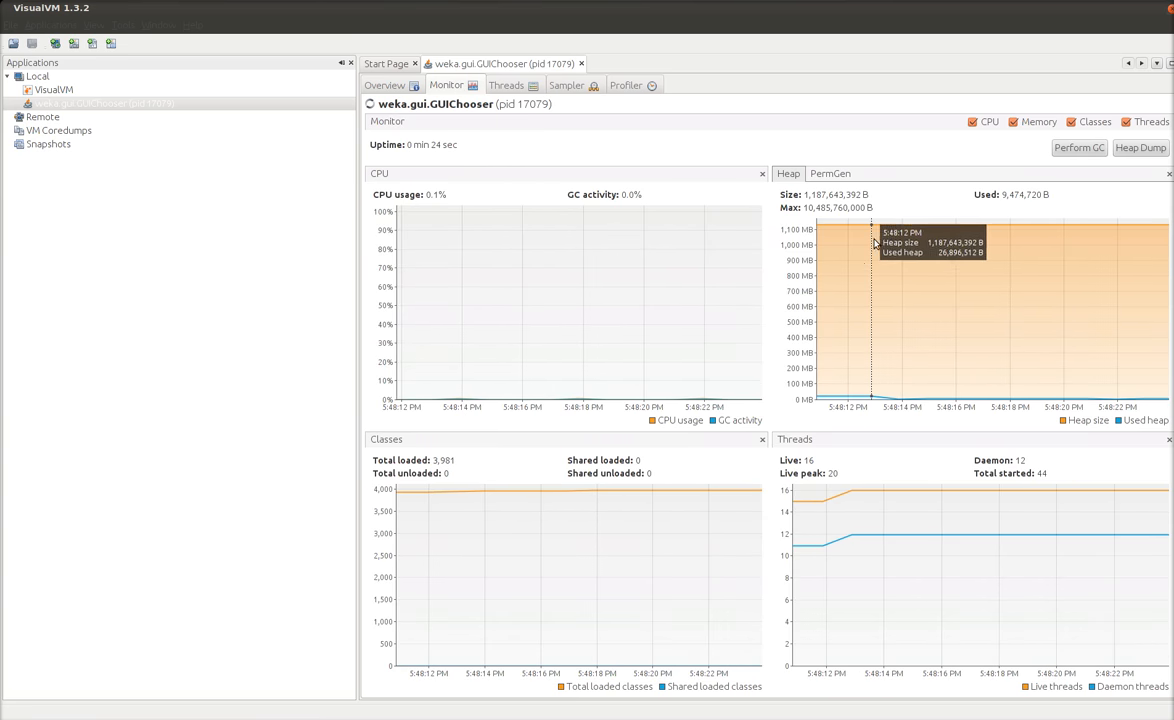
mouse_move(988, 438)
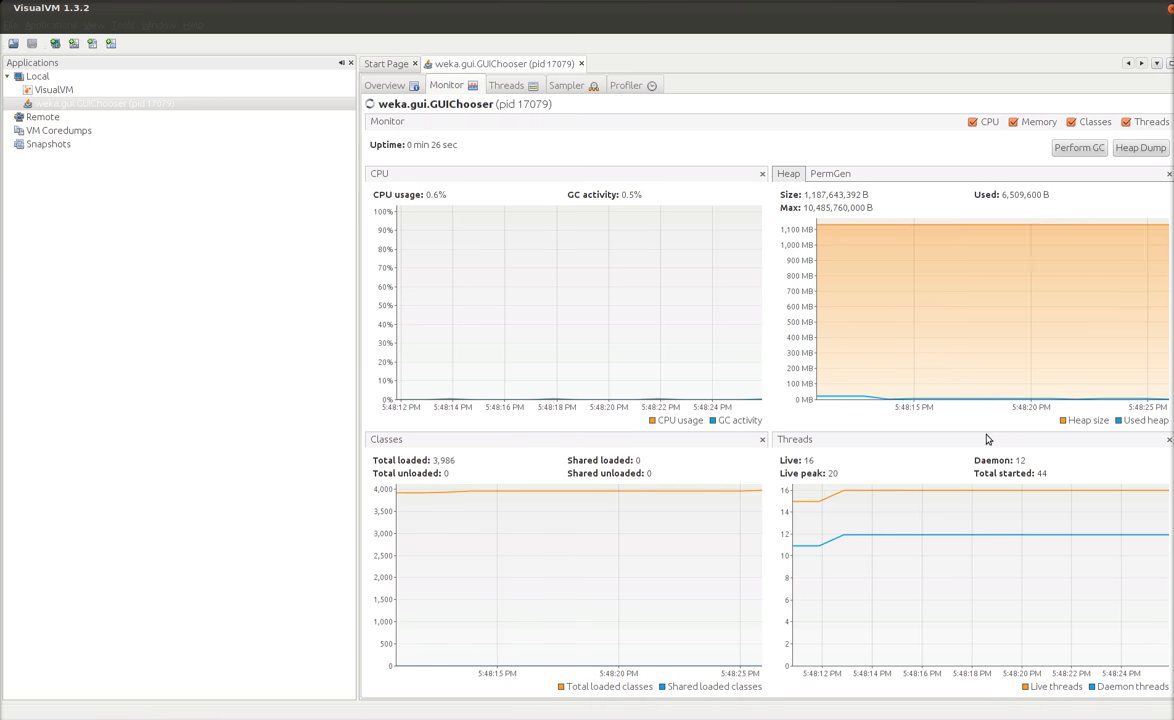
mouse_move(948, 502)
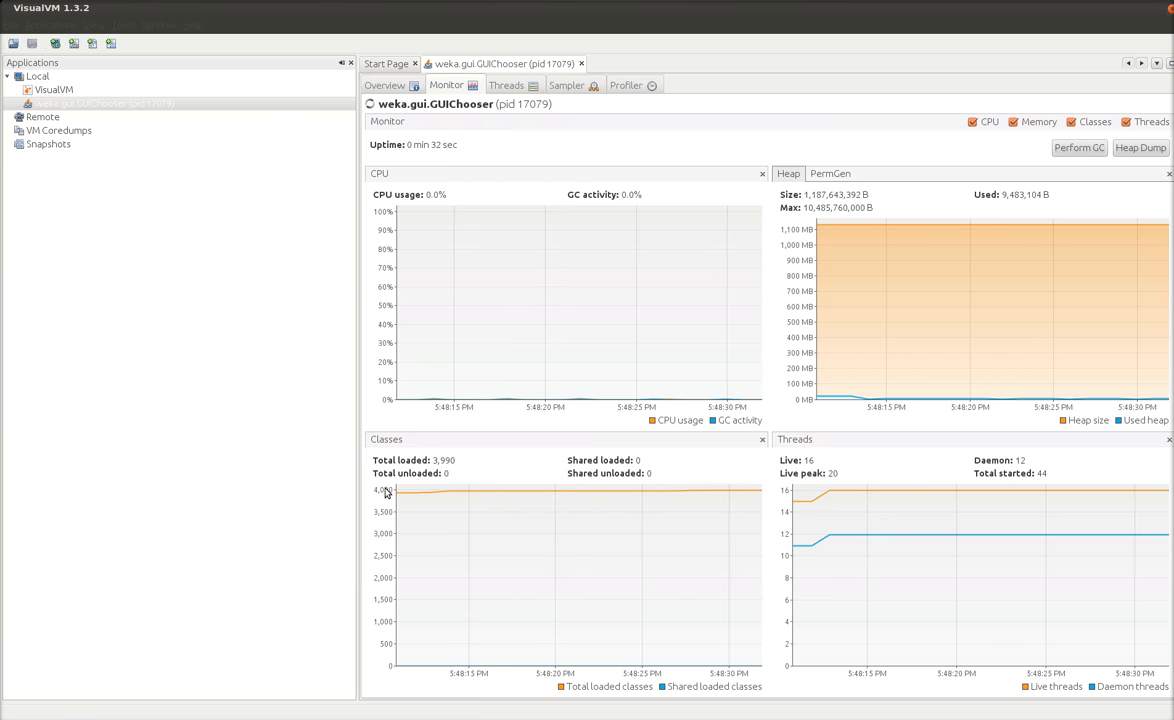
mouse_move(604, 404)
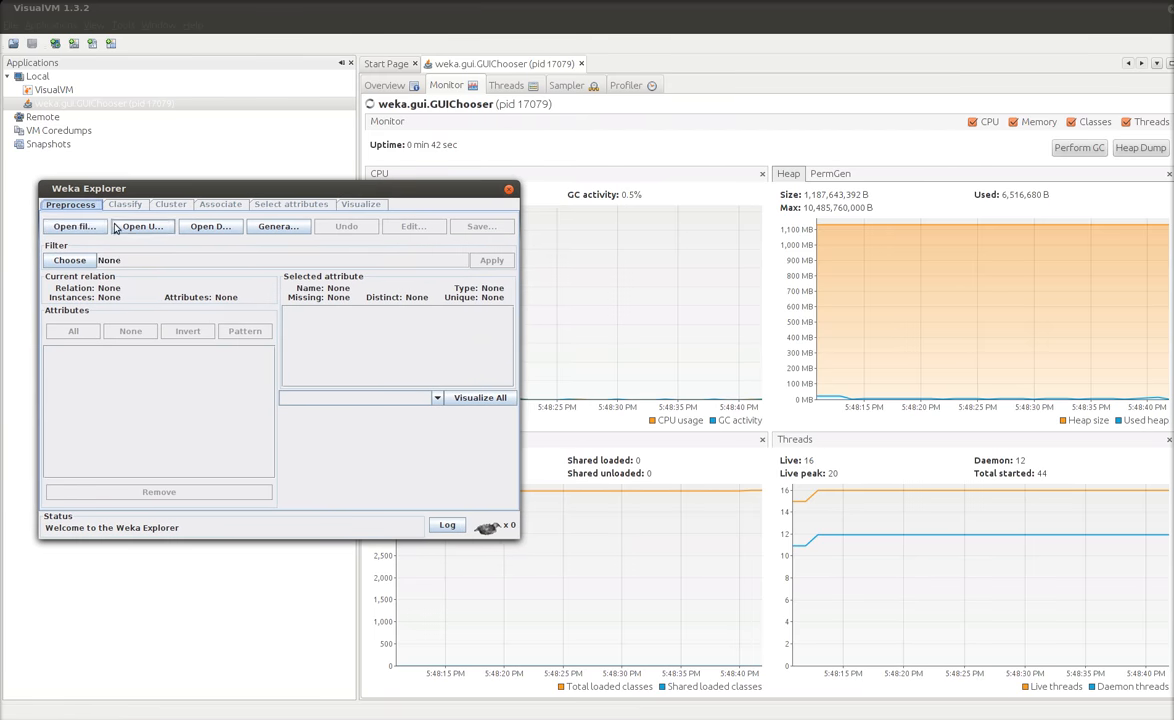
left_click(74, 226)
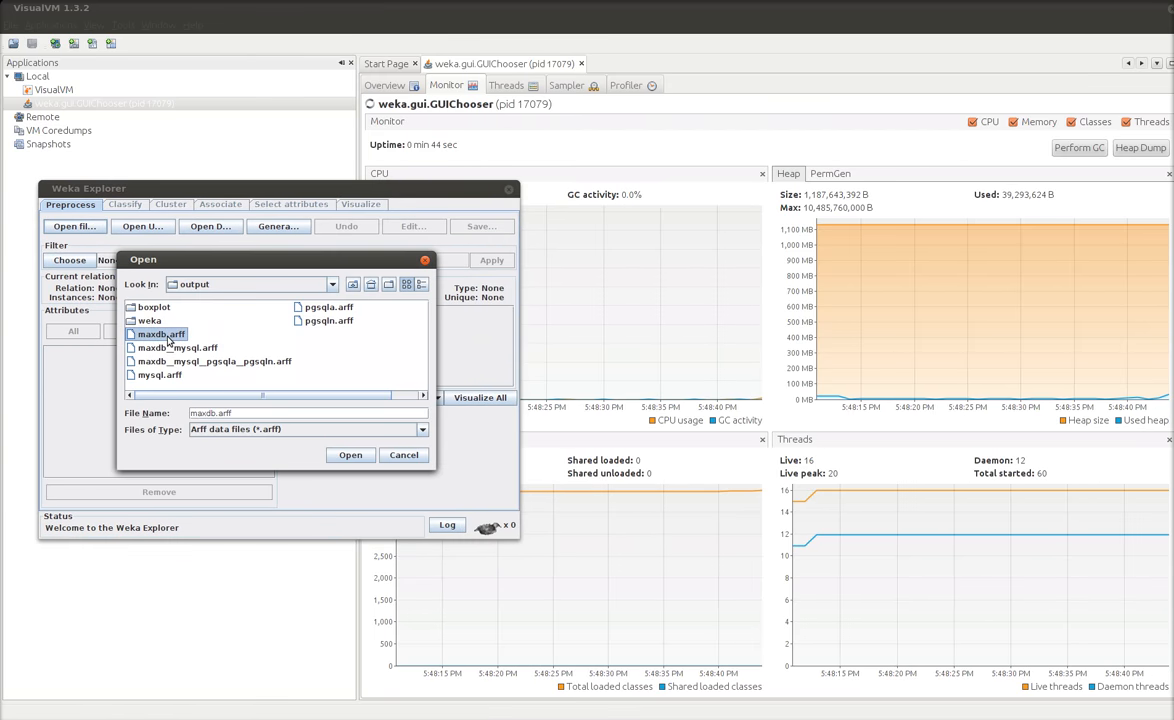
left_click(350, 456)
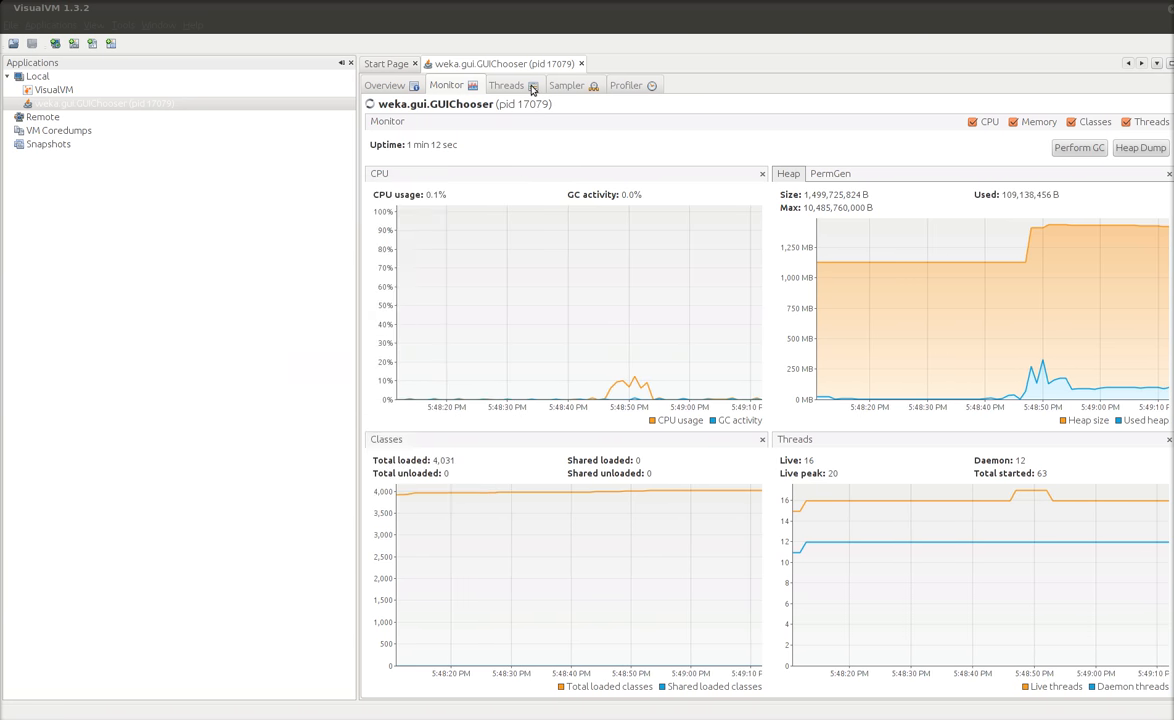
View the Threads timeline, then the Sampler and Profiler pages for the Weka process
left_click(506, 84)
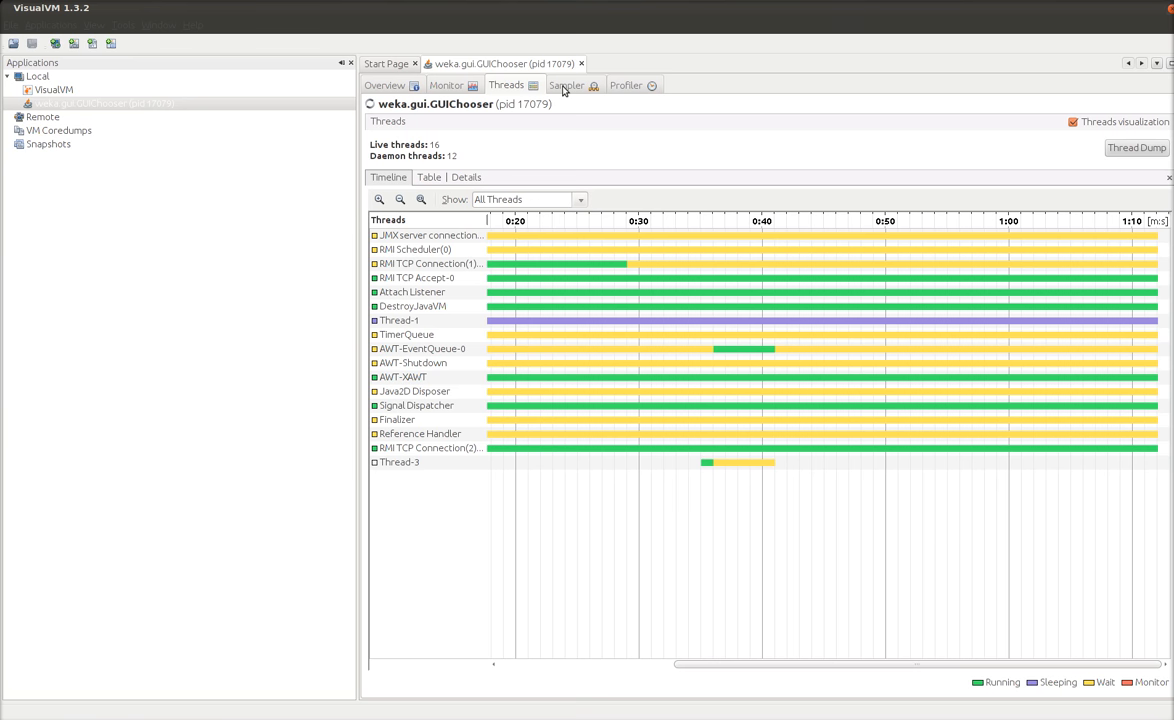
left_click(566, 84)
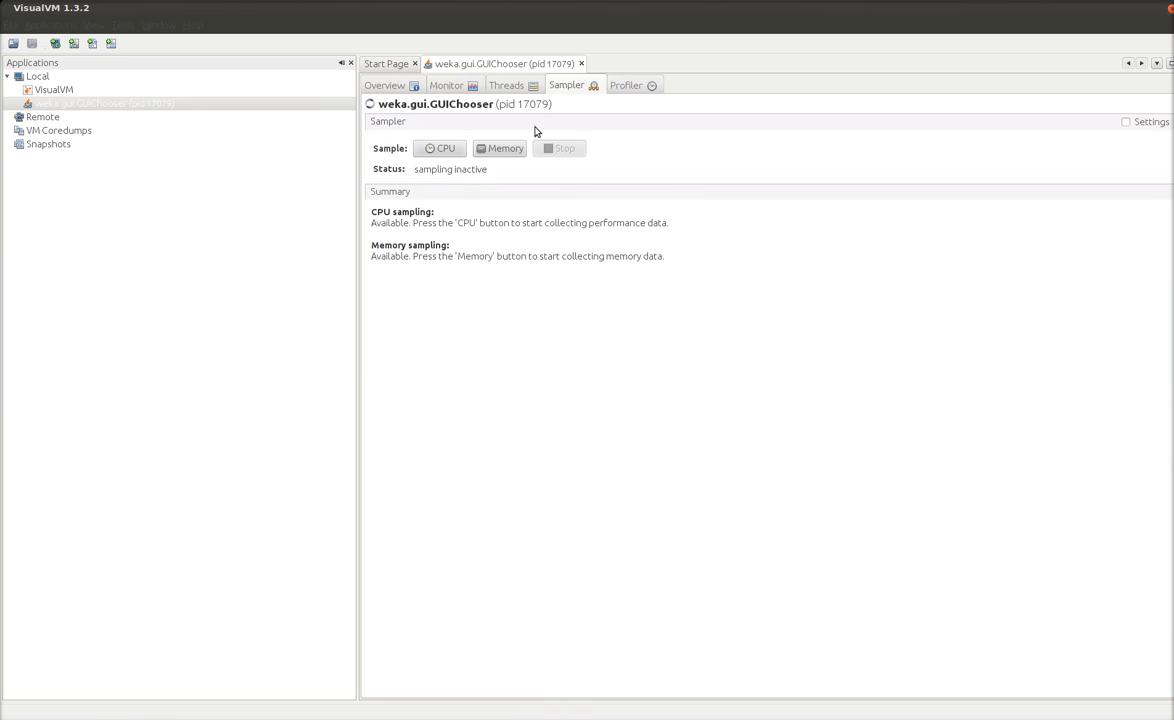
left_click(626, 84)
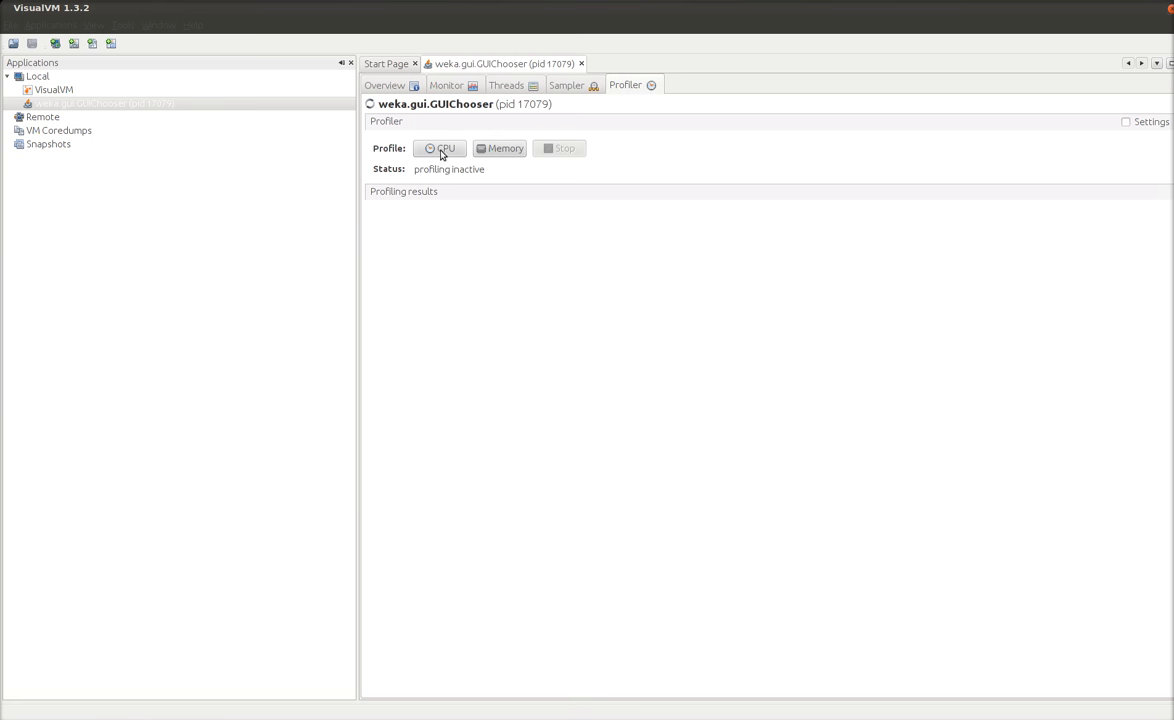
Start CPU profiling of Weka and switch Weka Explorer to the Classify tab
left_click(440, 148)
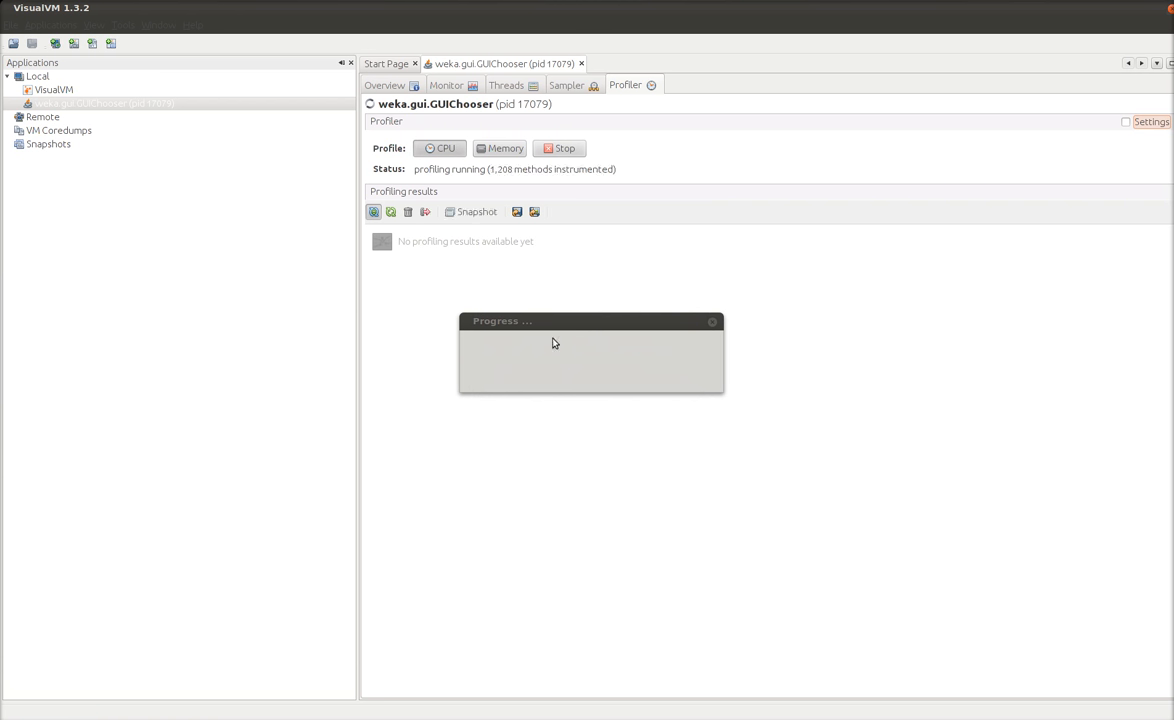
mouse_move(492, 300)
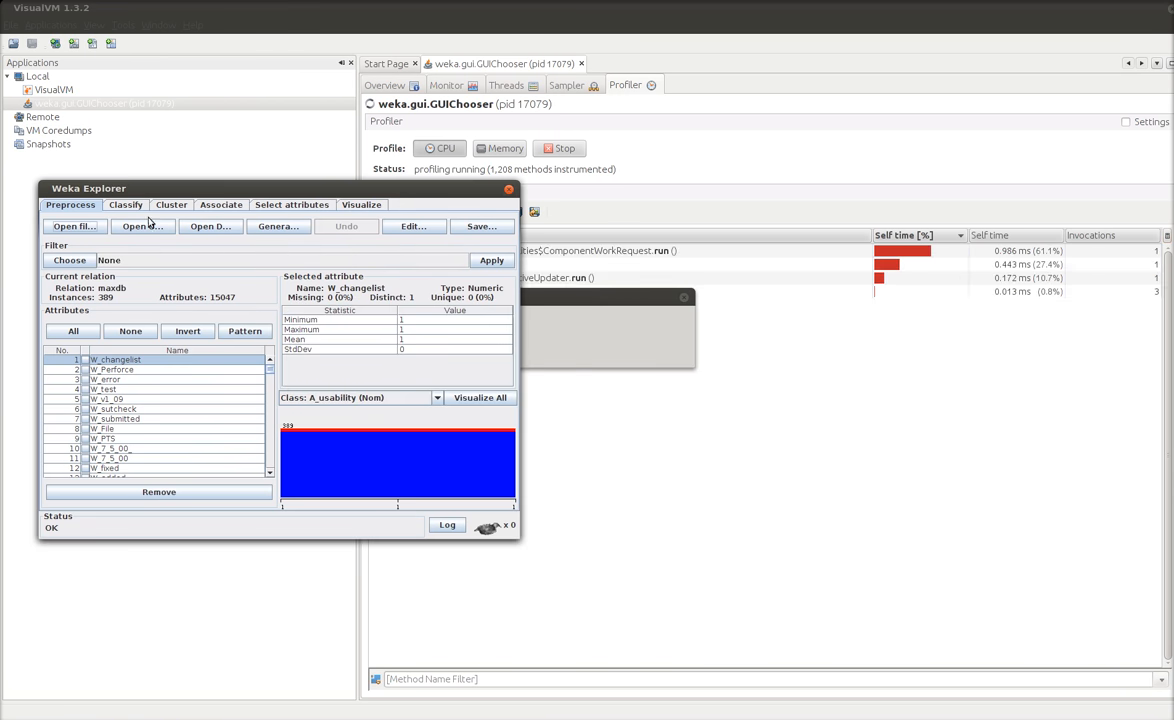
left_click_drag(88, 188, 70, 344)
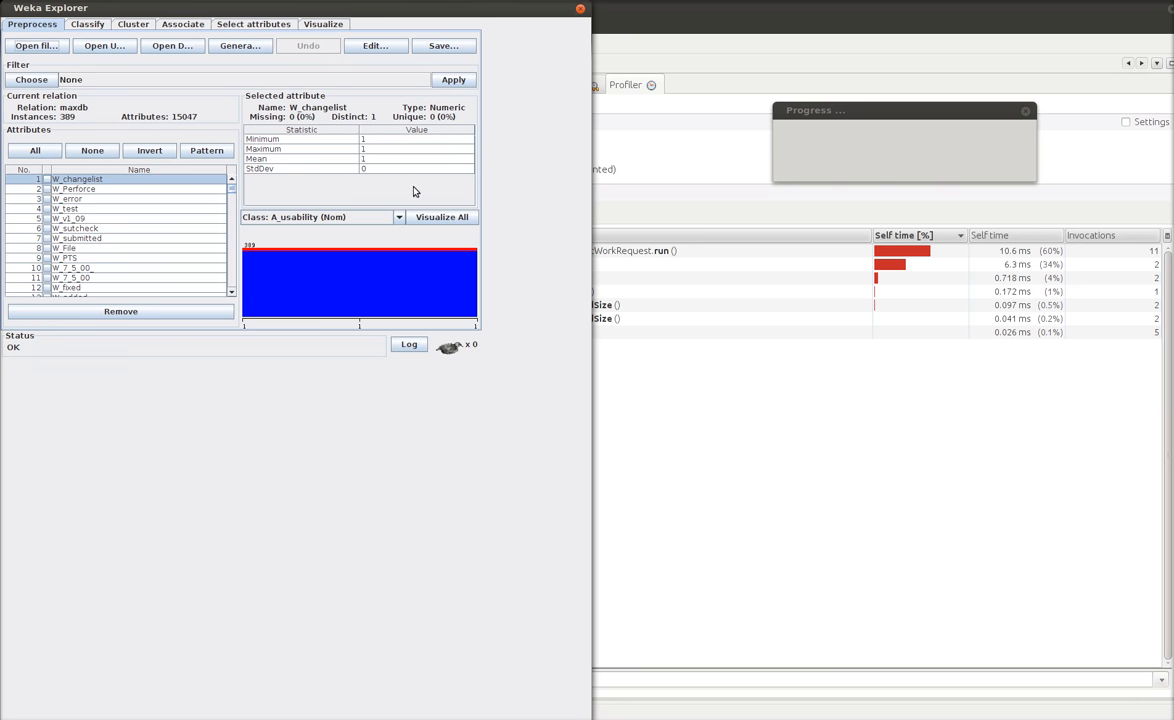
left_click(88, 24)
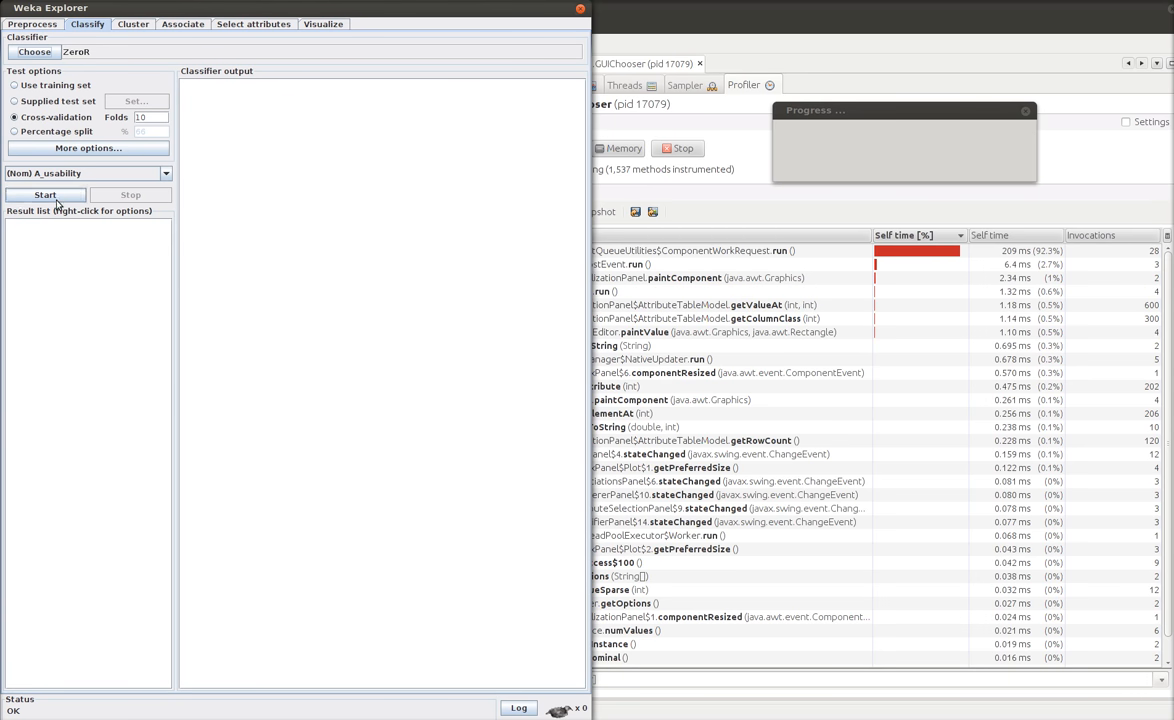
Run ZeroR cross-validation on mandb and re-sort VisualVM's hot spots by time spent
left_click(44, 194)
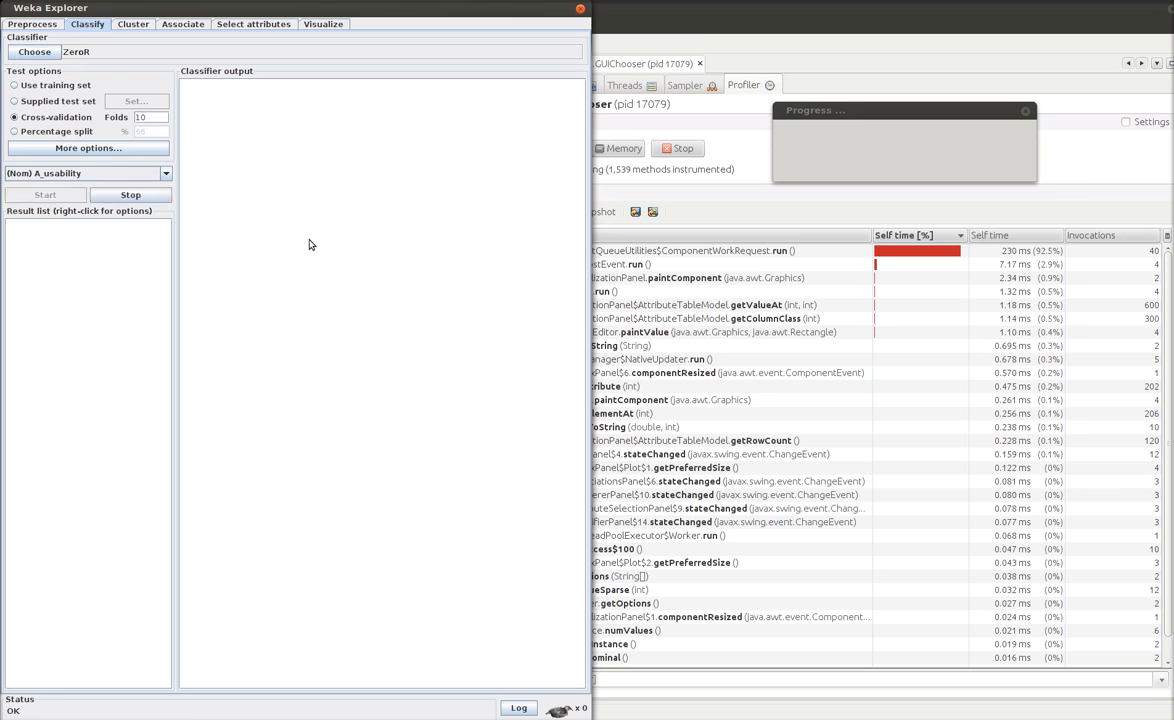
left_click(44, 194)
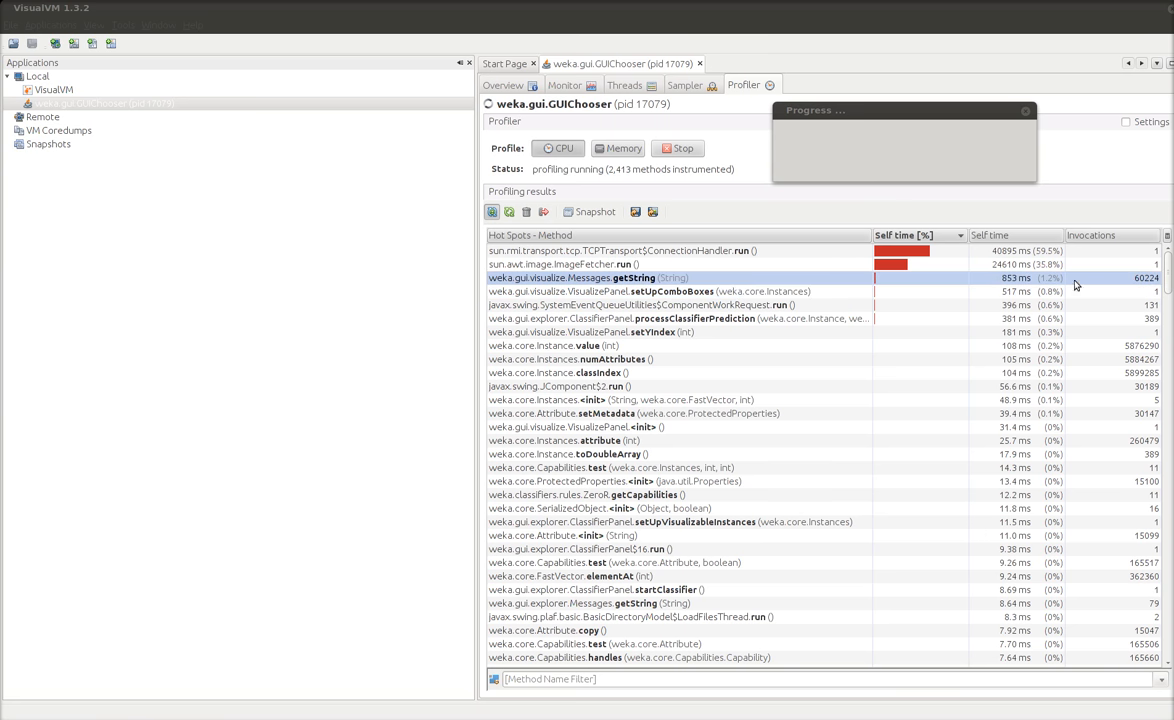
mouse_move(1112, 244)
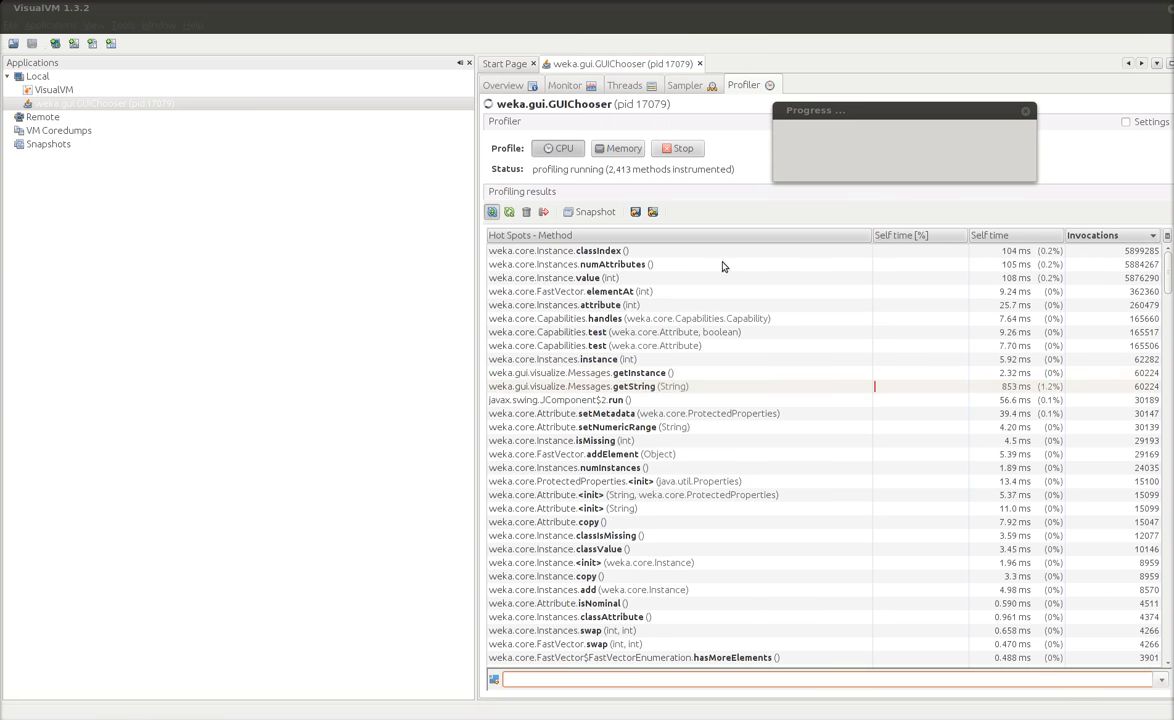
left_click(620, 264)
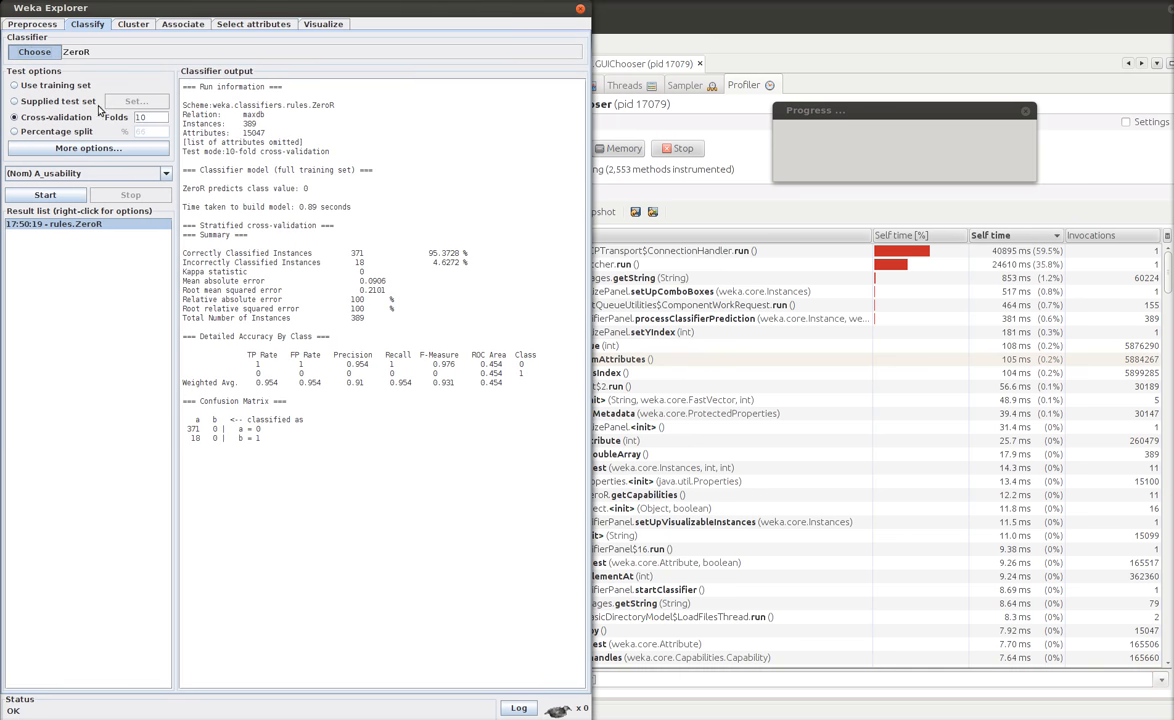
Close the Weka Explorer window and bring the Weka GUI Chooser back to the front
left_click(34, 52)
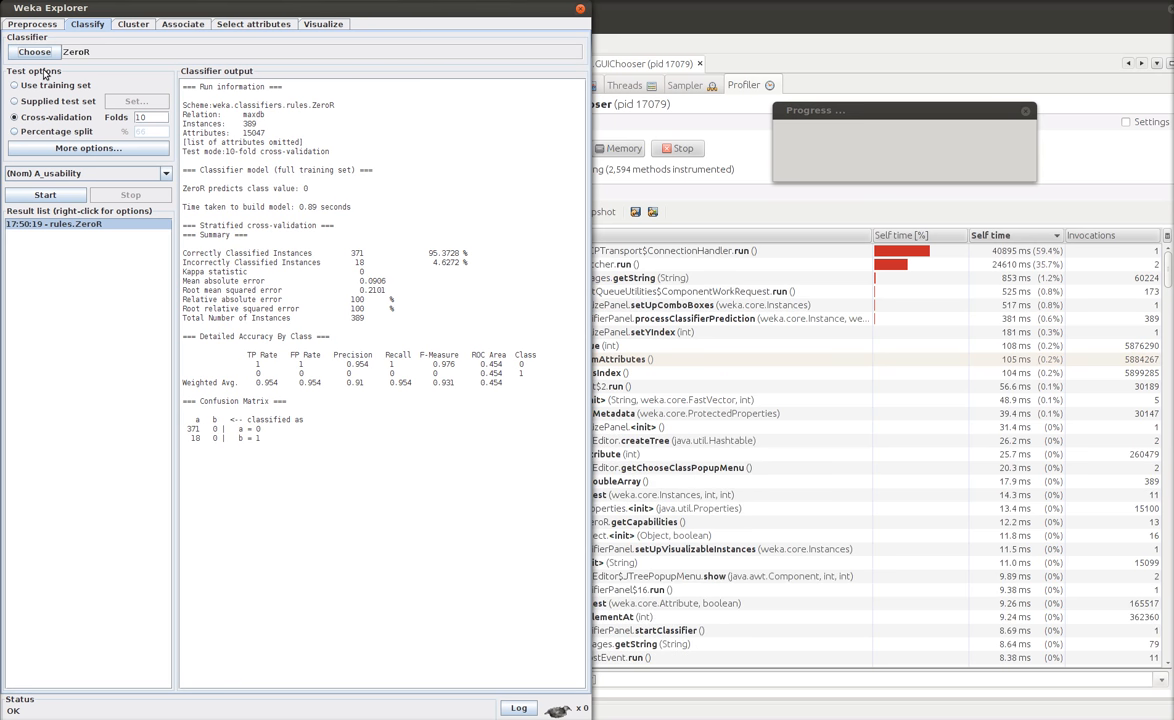
left_click(34, 52)
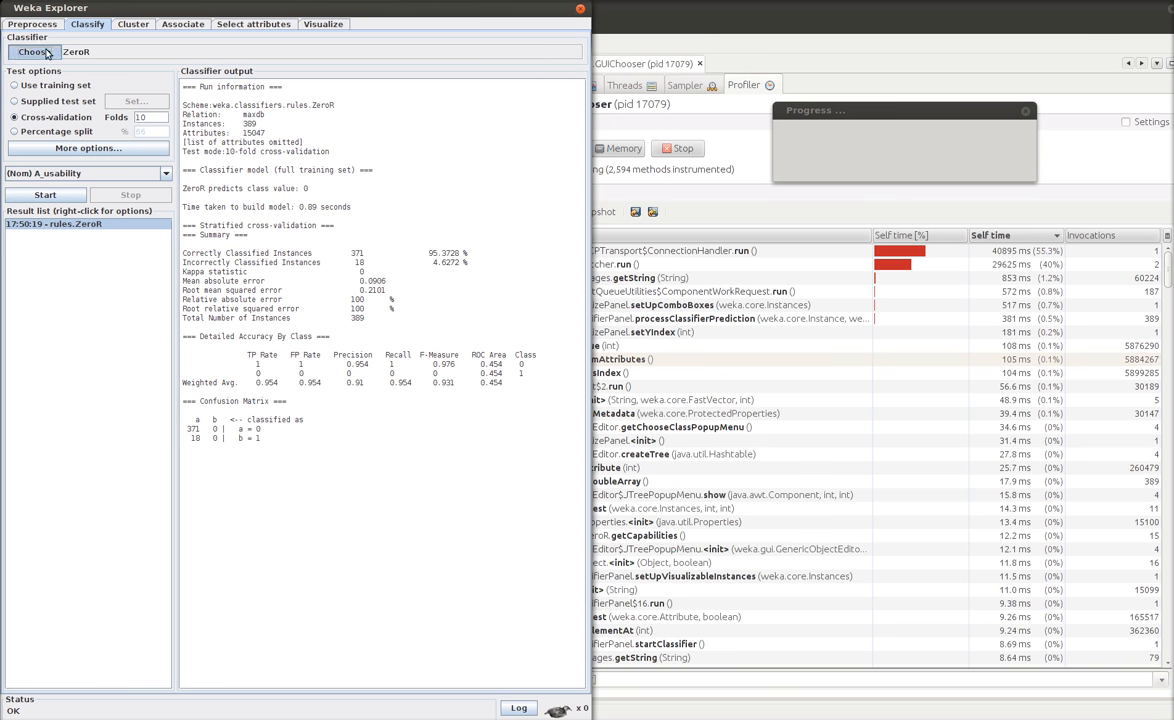
left_click(36, 52)
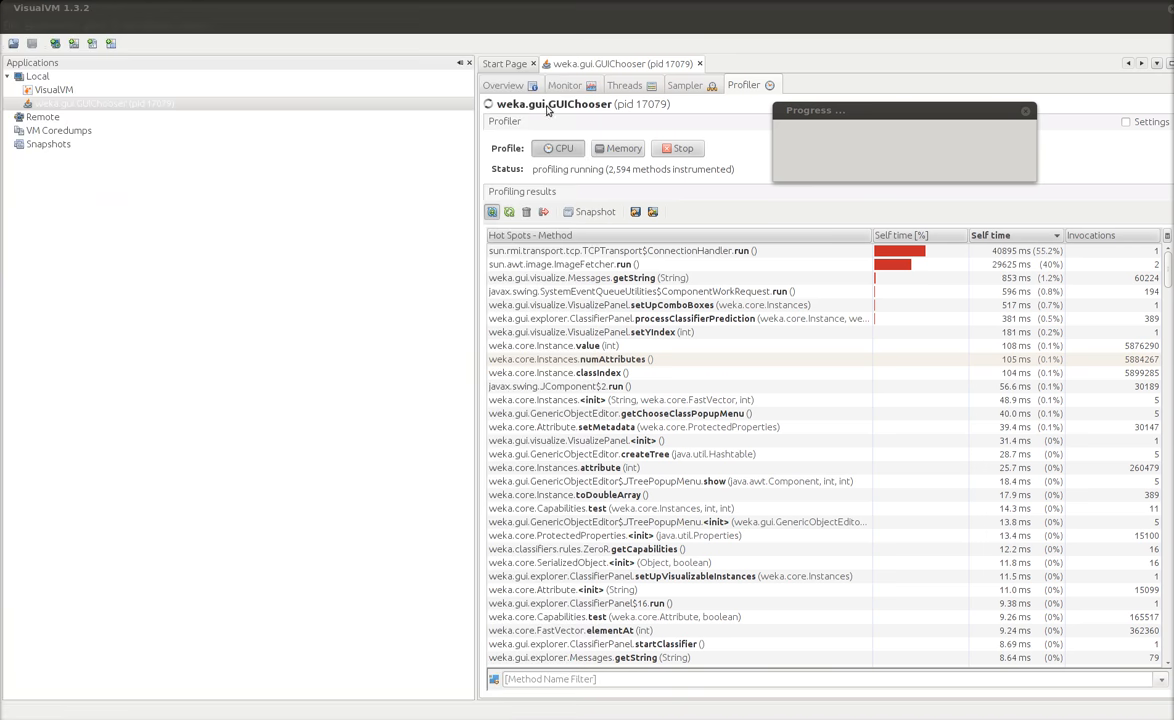
key("alt+Tab")
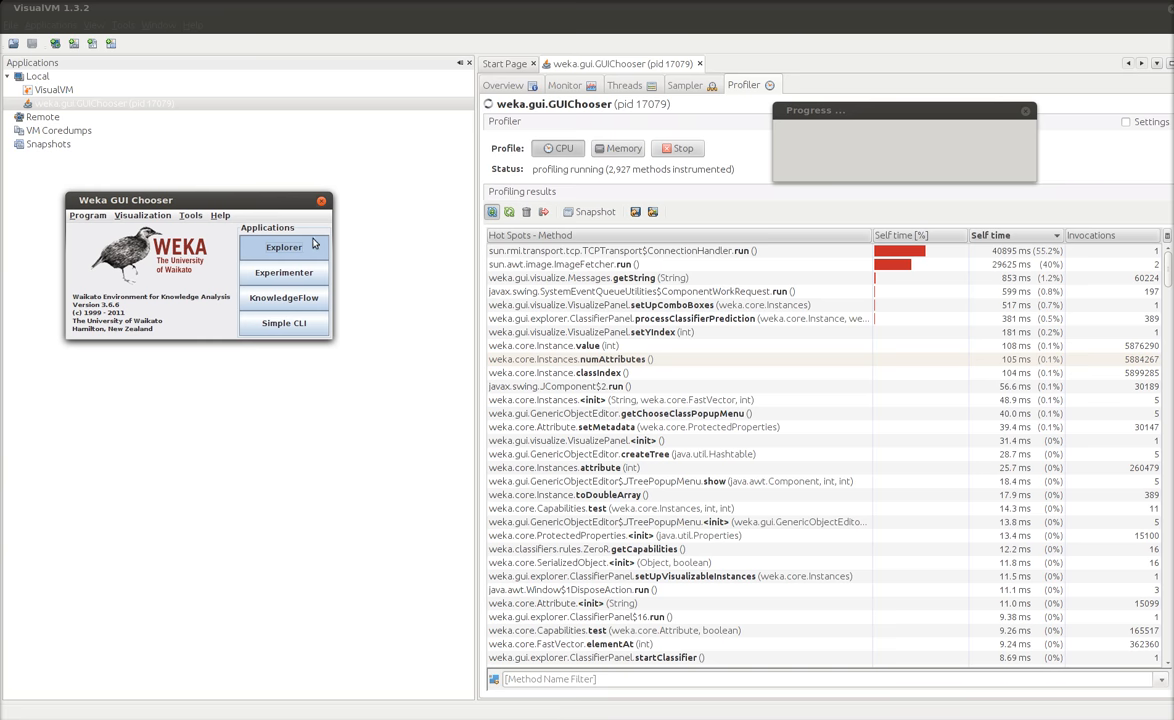
Open a new Weka Explorer, sort hot spots by invocation count and switch to the Sampler view
left_click(284, 248)
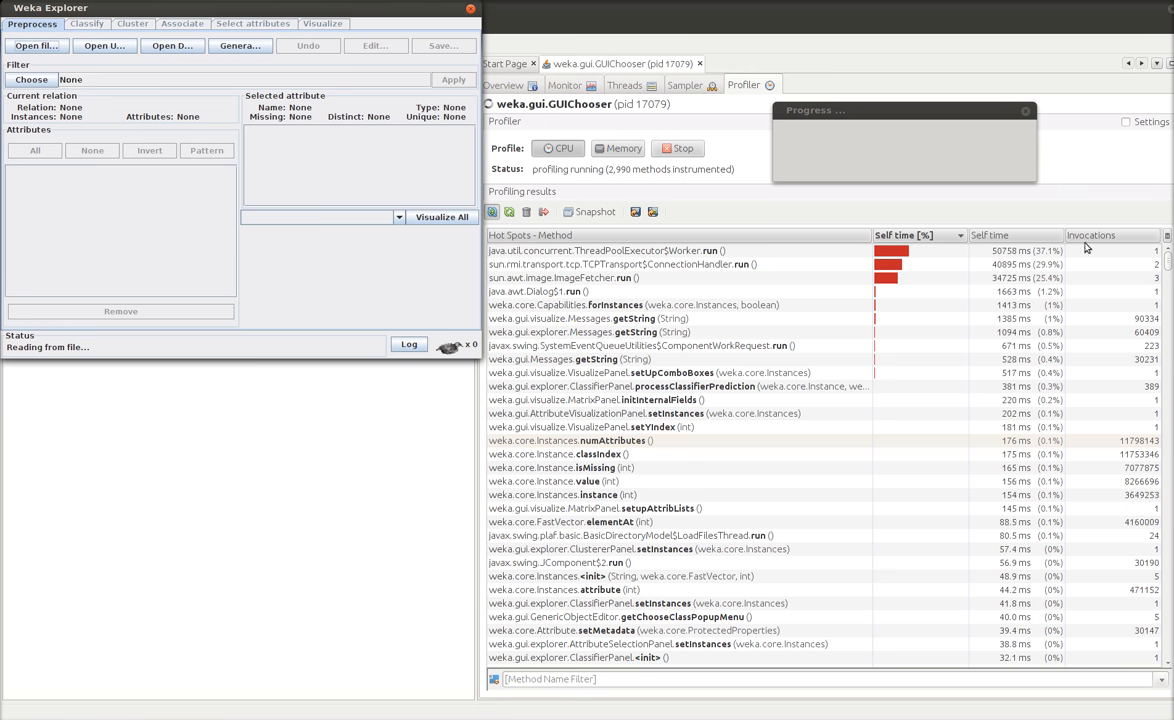
left_click(1092, 236)
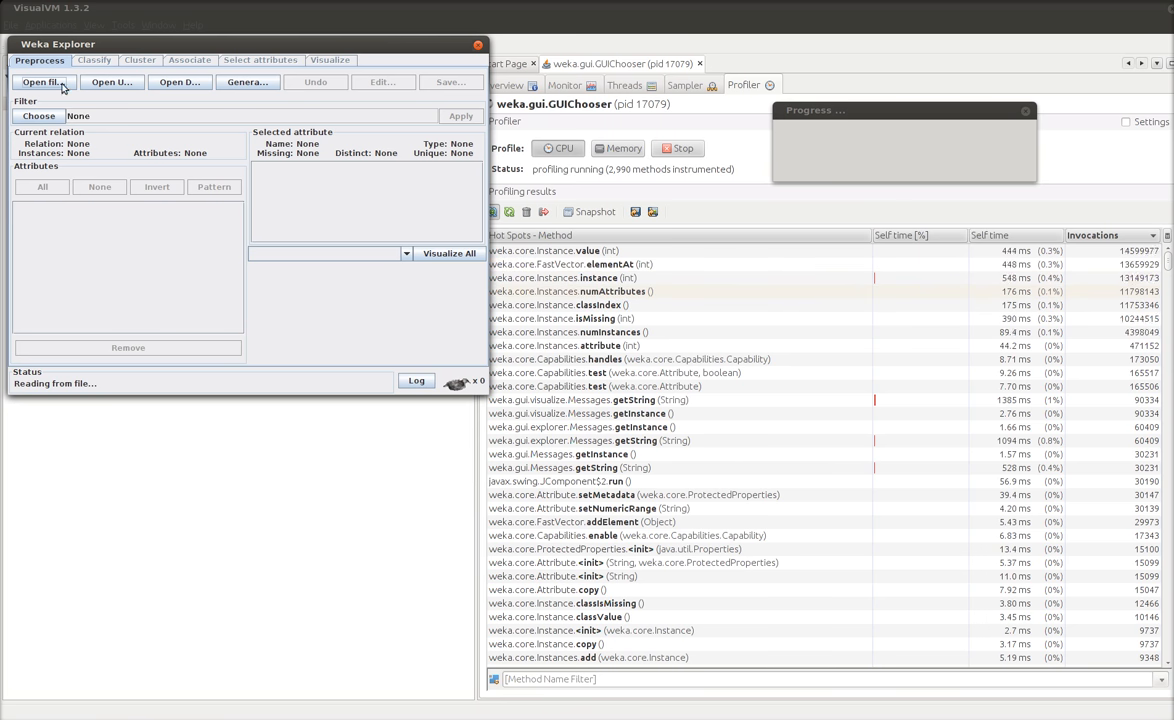
mouse_move(842, 300)
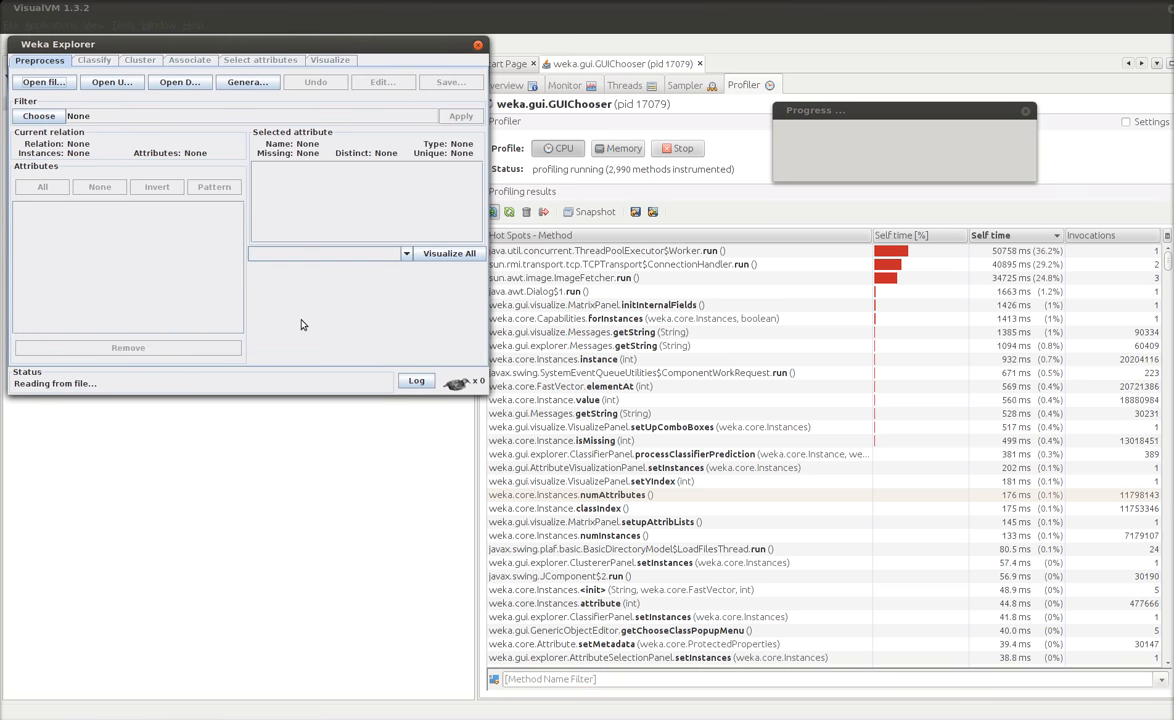
left_click(478, 46)
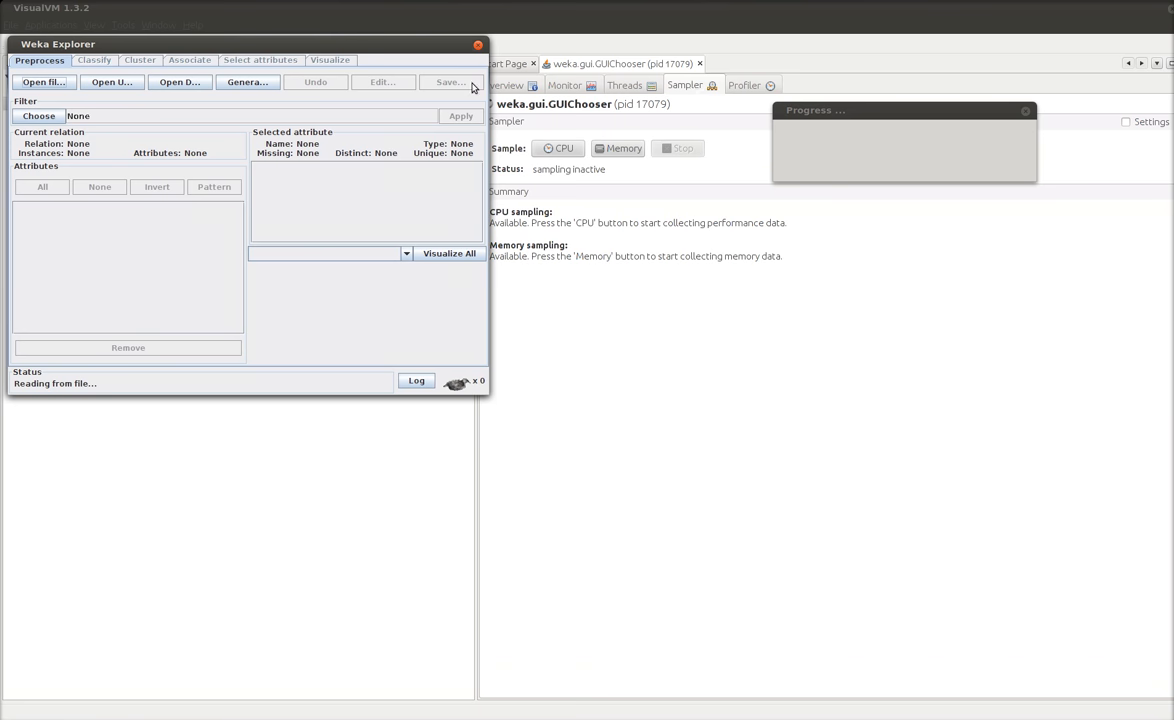
Quit Weka, relaunch it and return to VisualVM listing the new GUIChooser process
left_click(476, 44)
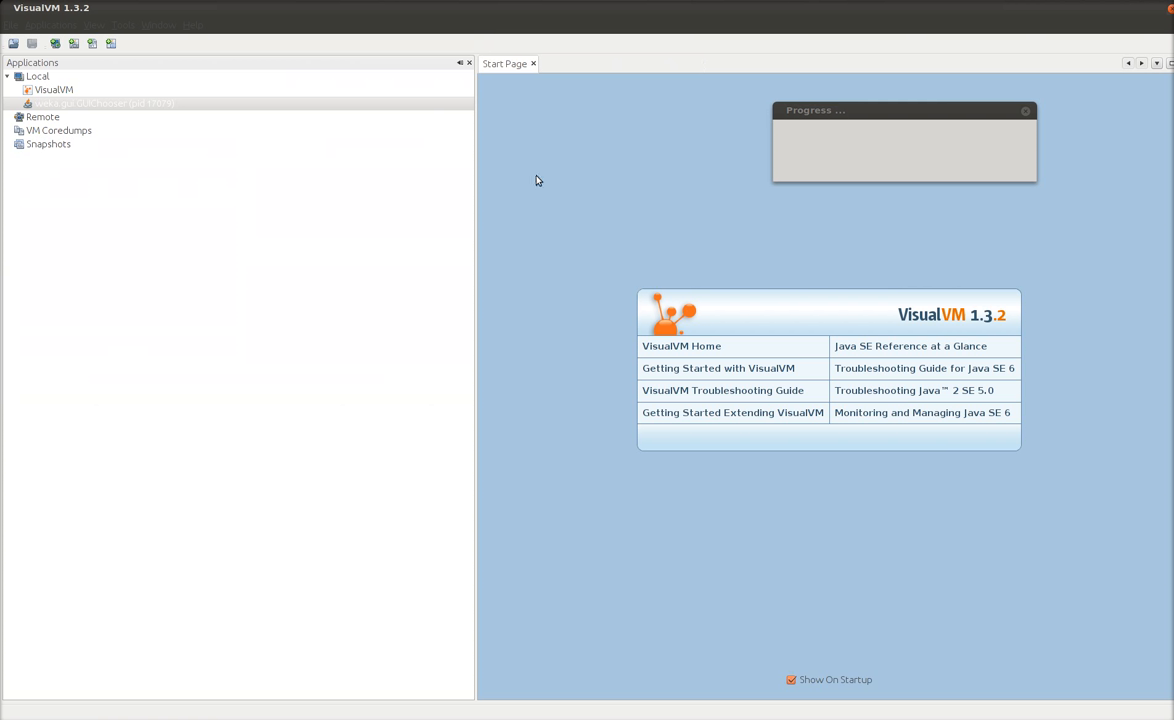
mouse_move(340, 214)
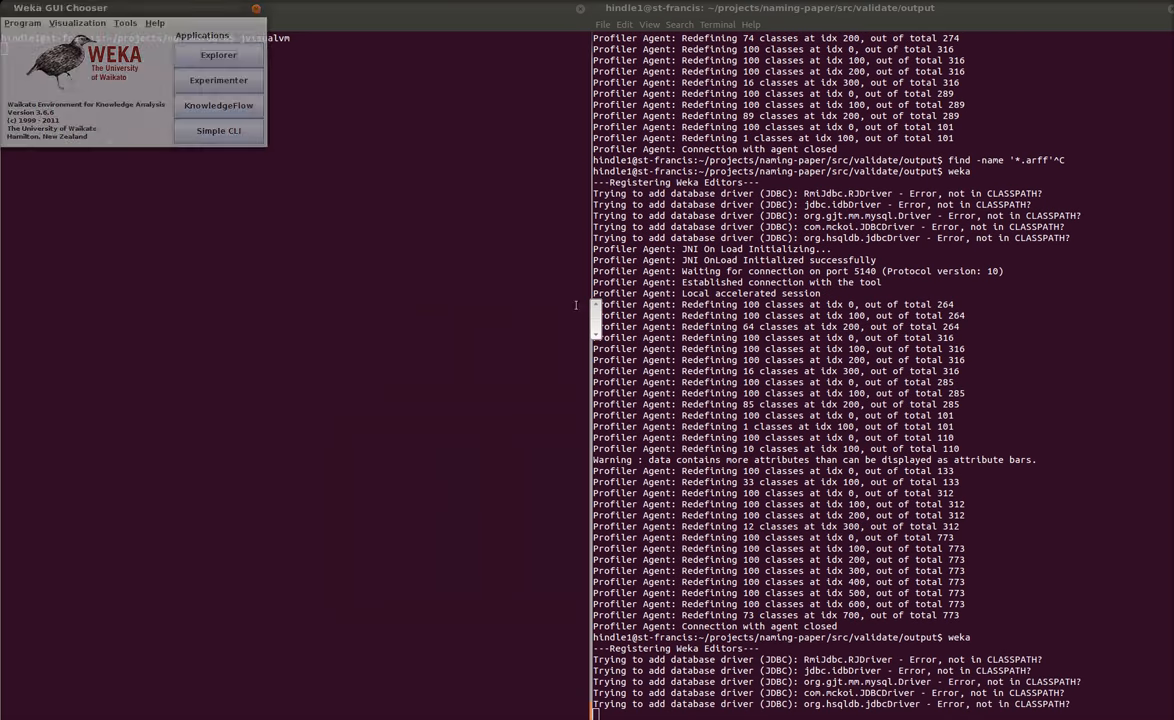
left_click(218, 54)
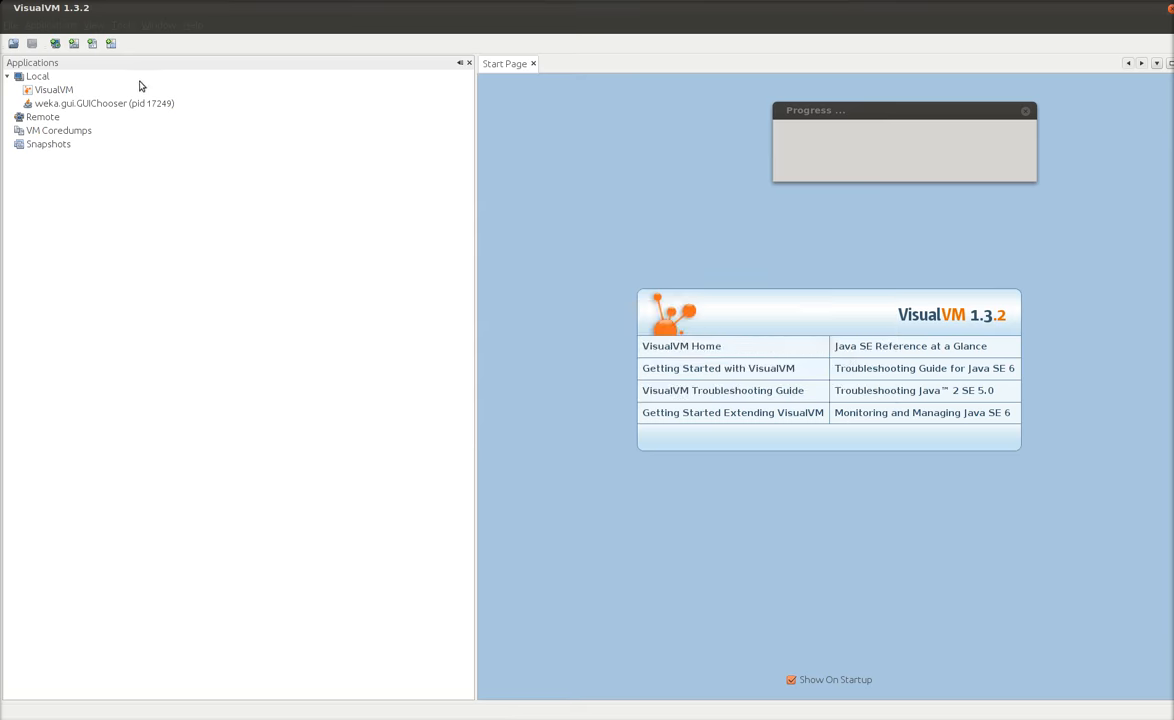
Start CPU sampling on the new weka.gui.GUIChooser process (pid 17249)
double_click(104, 104)
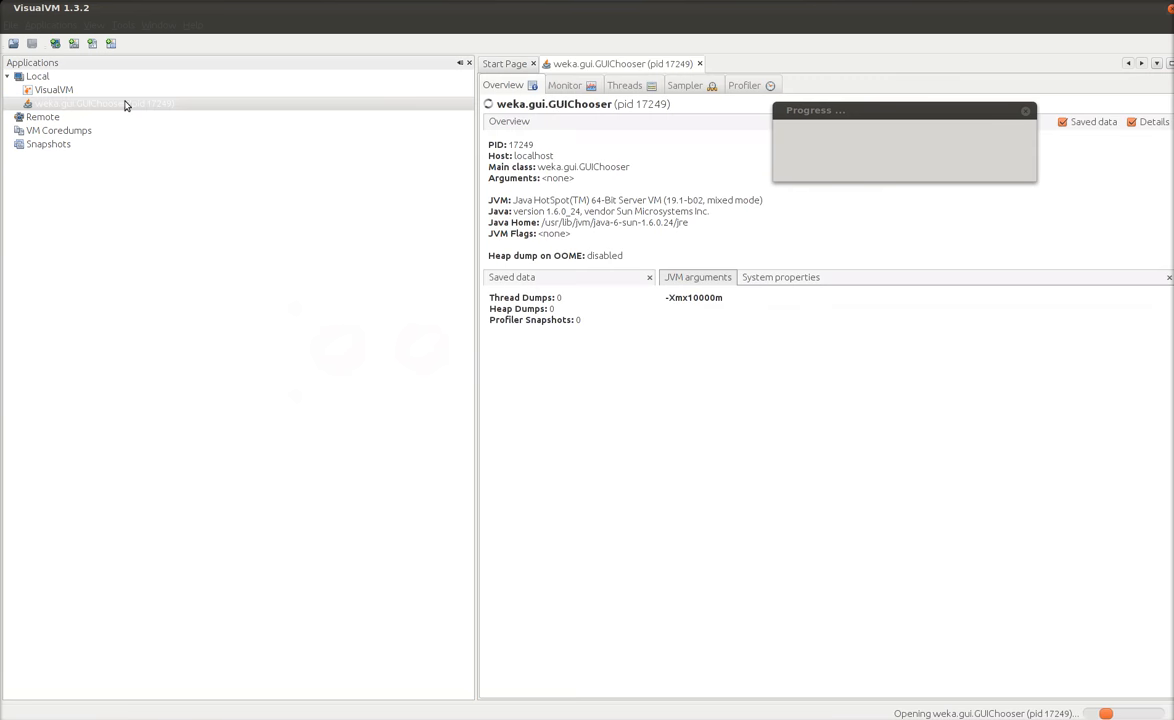
left_click(684, 84)
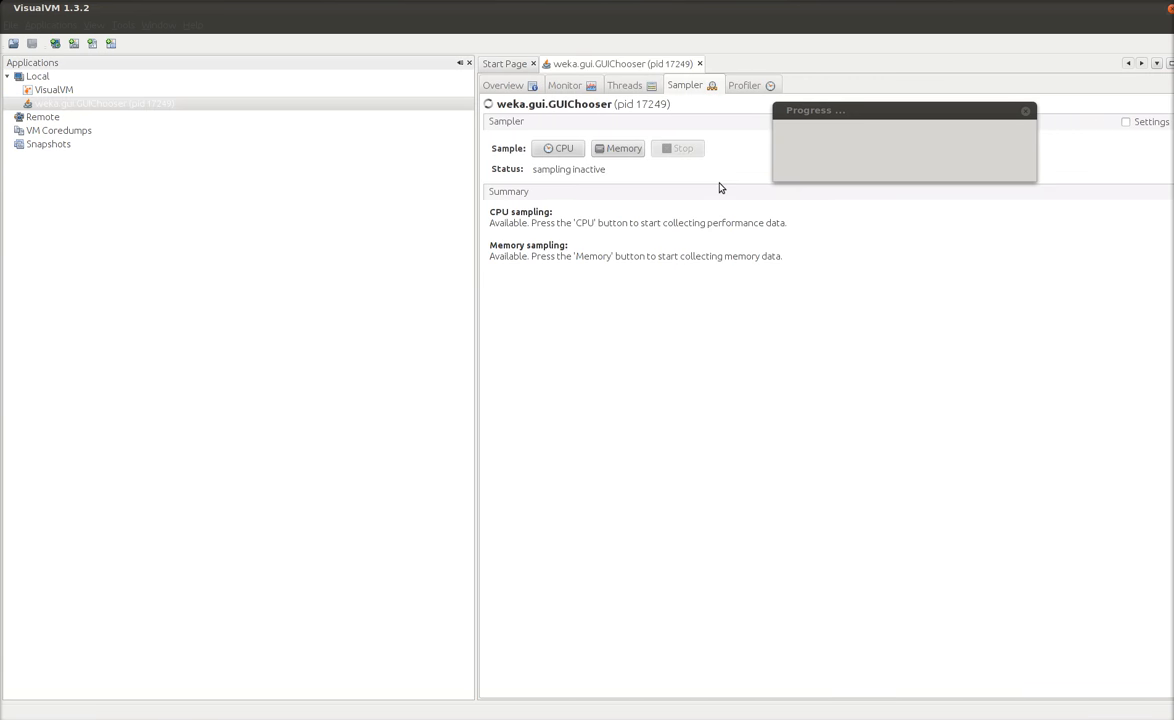
left_click(556, 148)
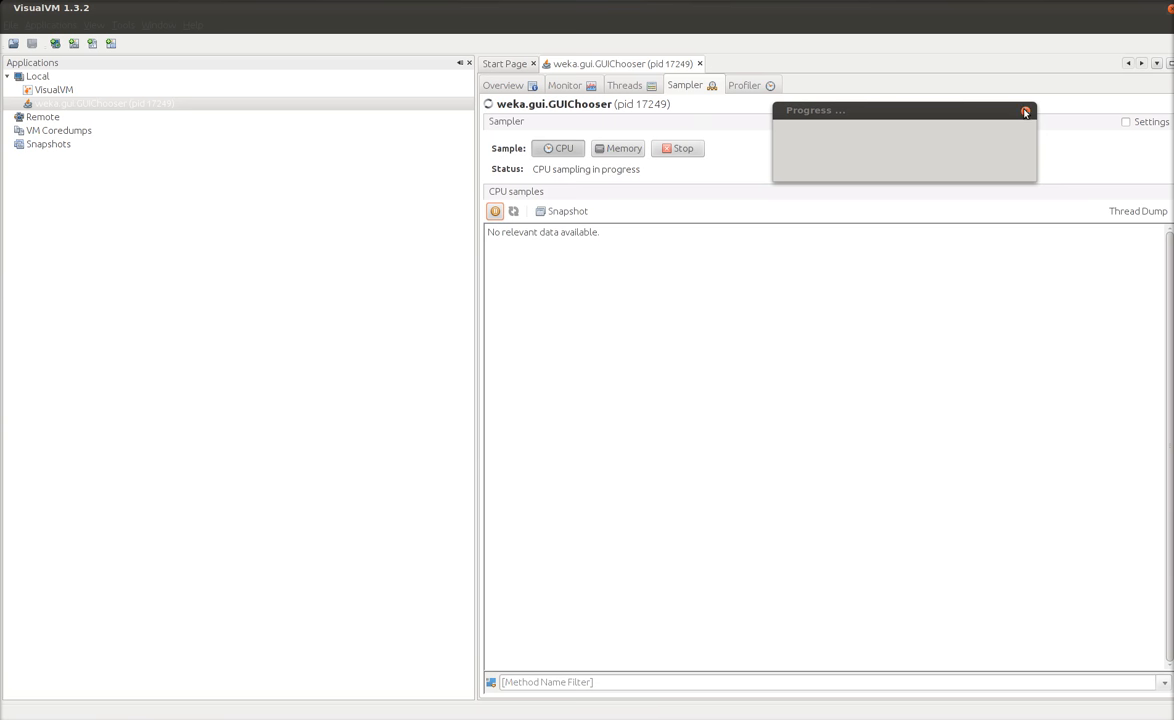
Load the maxdb ARFF dataset into a new Weka Explorer window
left_click(1024, 112)
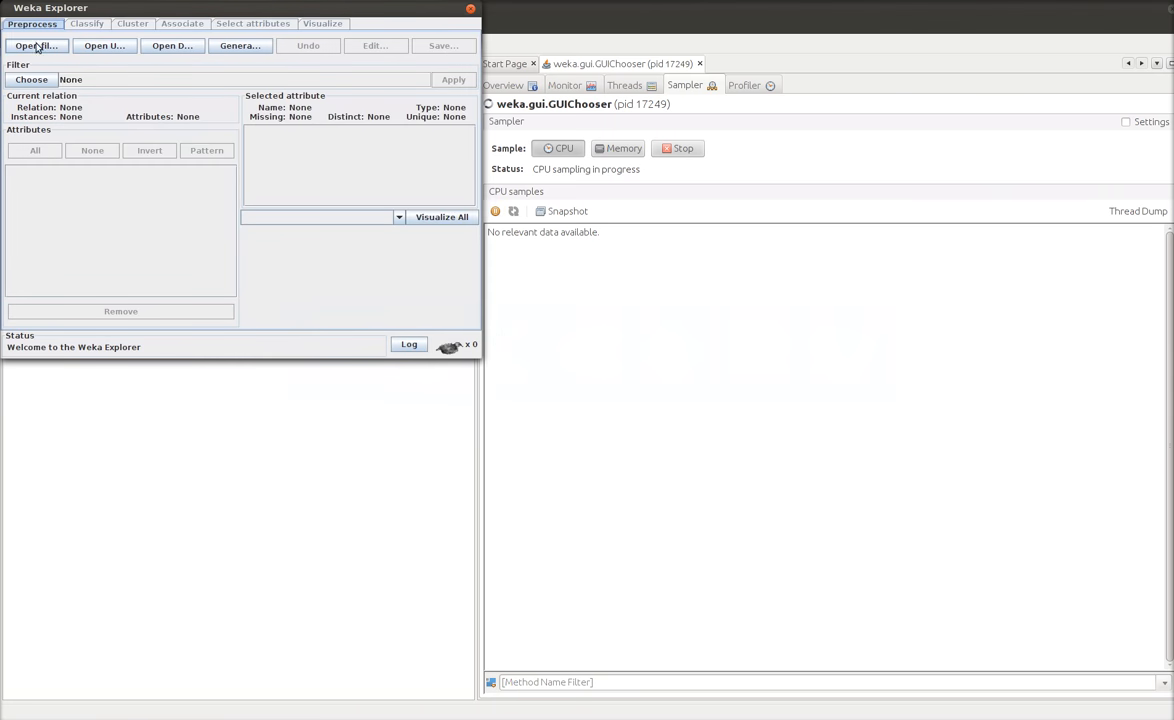
left_click(36, 44)
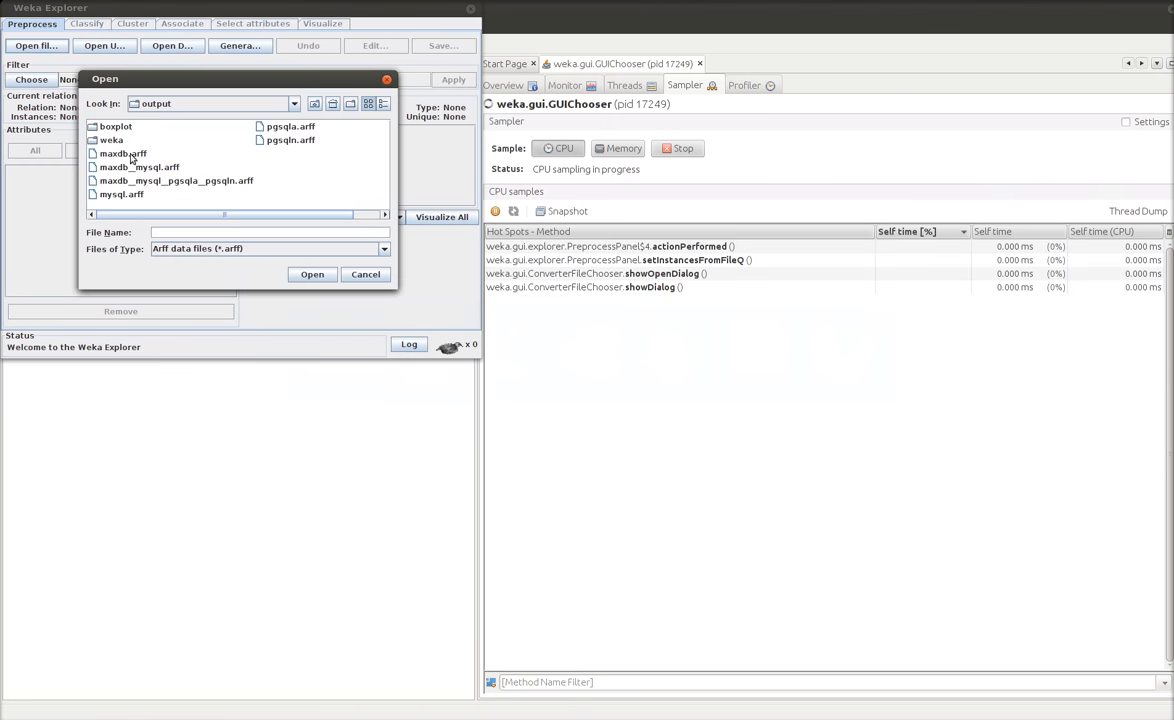
left_click(312, 274)
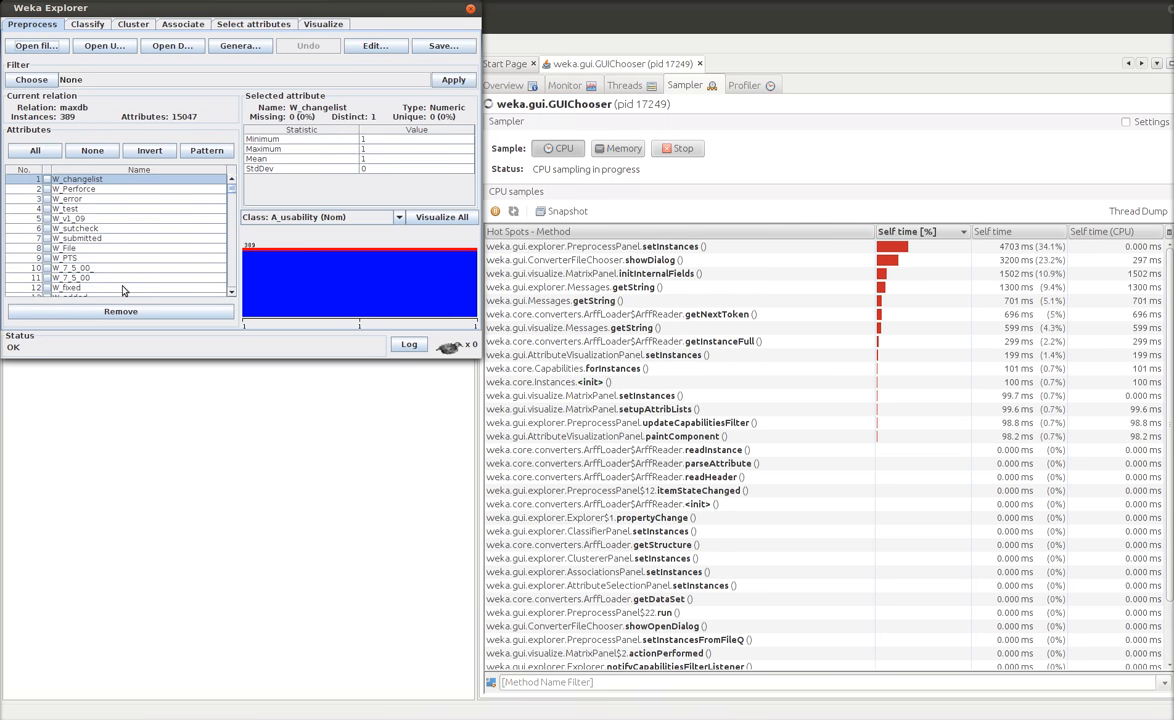
mouse_move(596, 278)
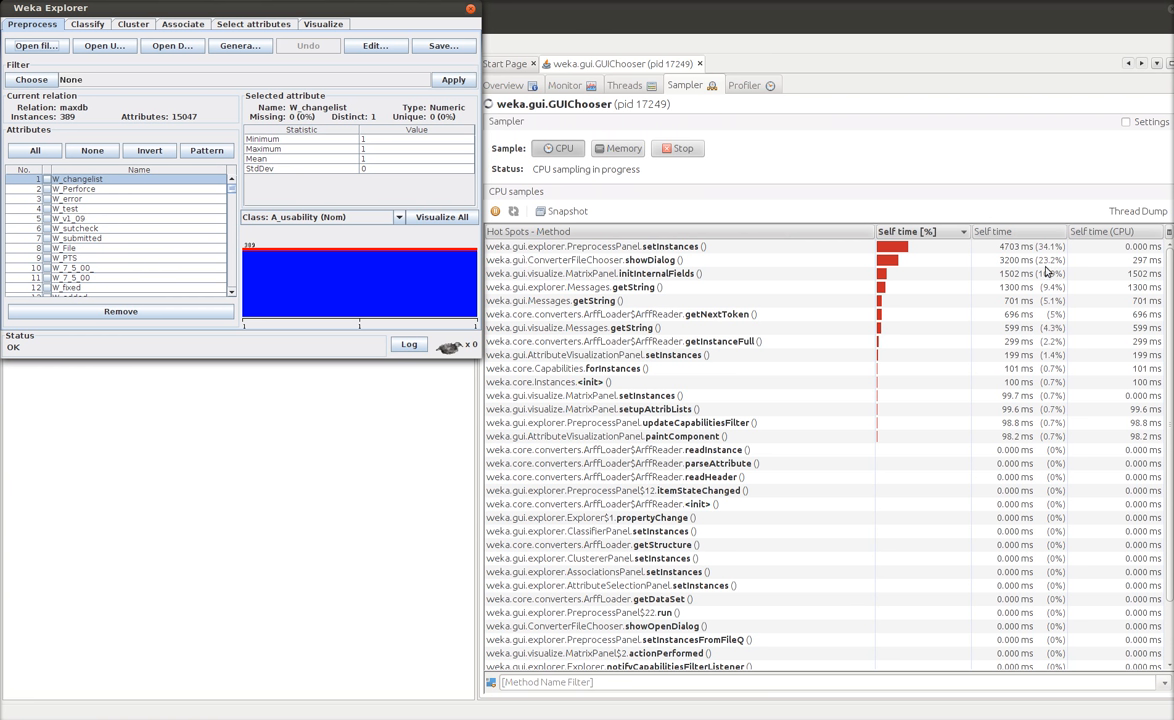
mouse_move(1114, 336)
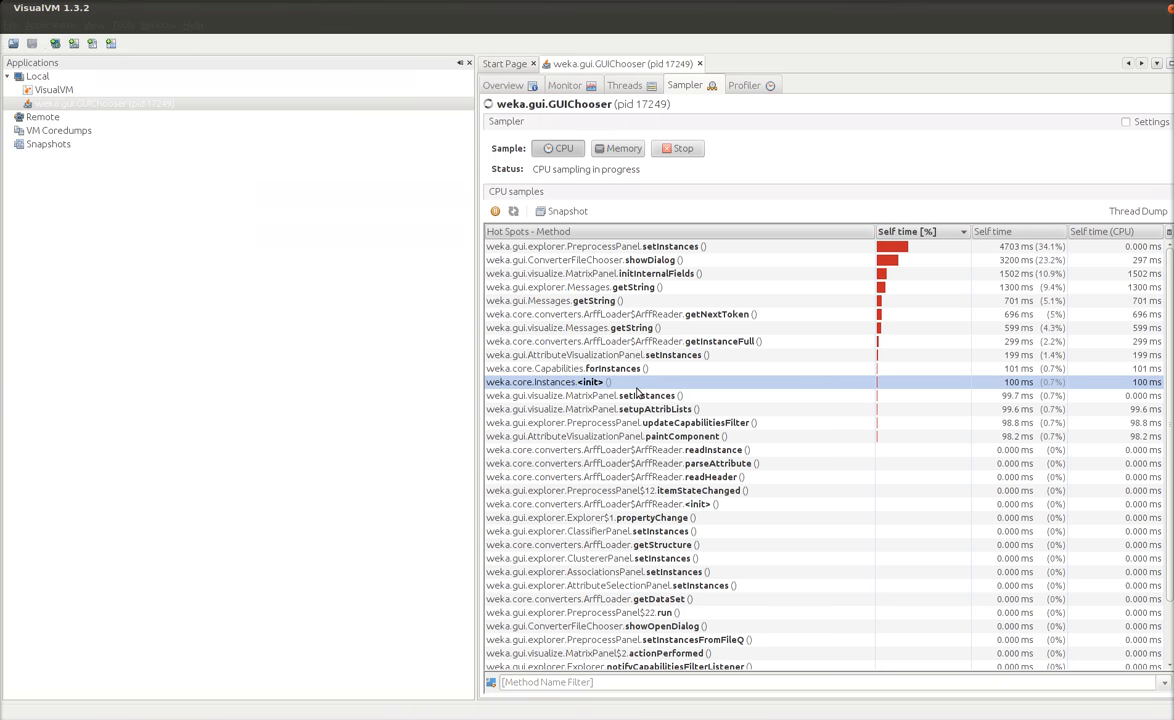
mouse_move(1158, 388)
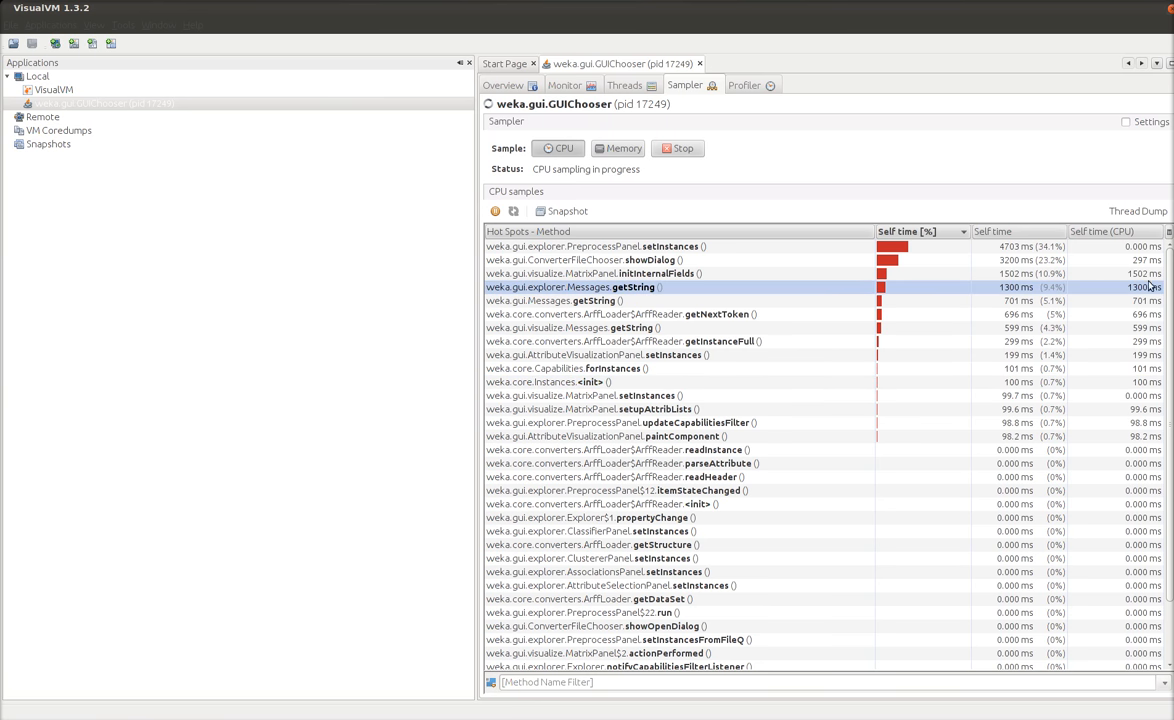
left_click(700, 396)
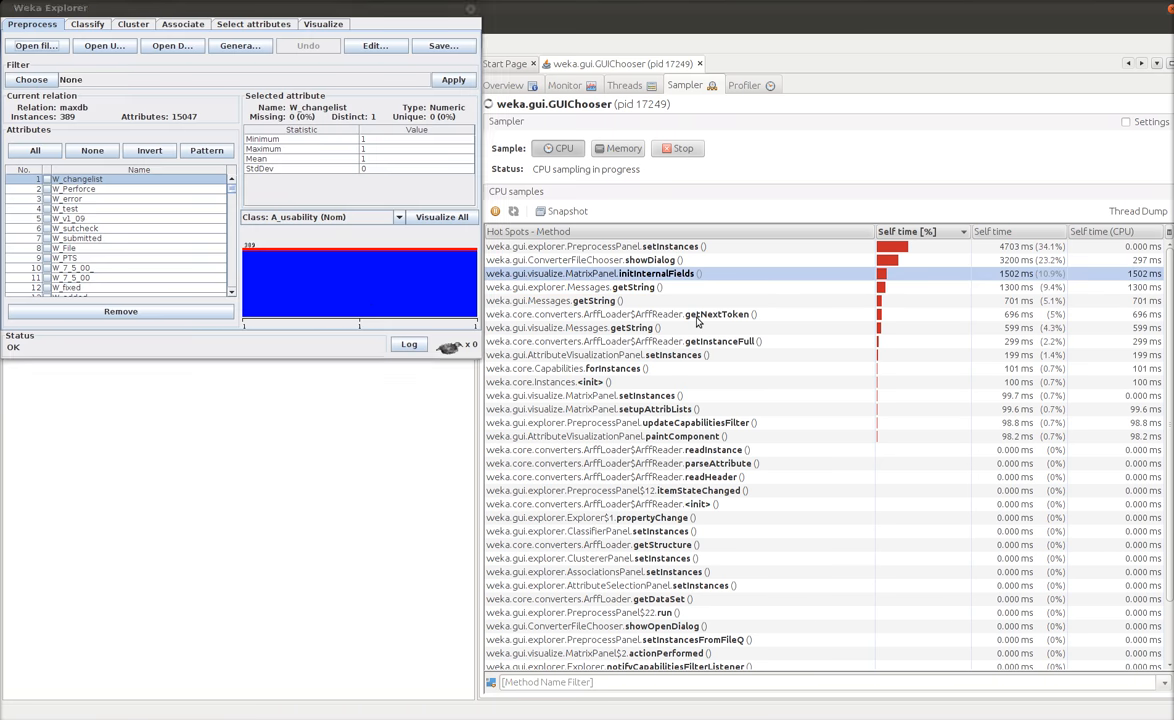
Run ZeroR cross-validation from Weka's Classify tab while VisualVM samples CPU
left_click(88, 24)
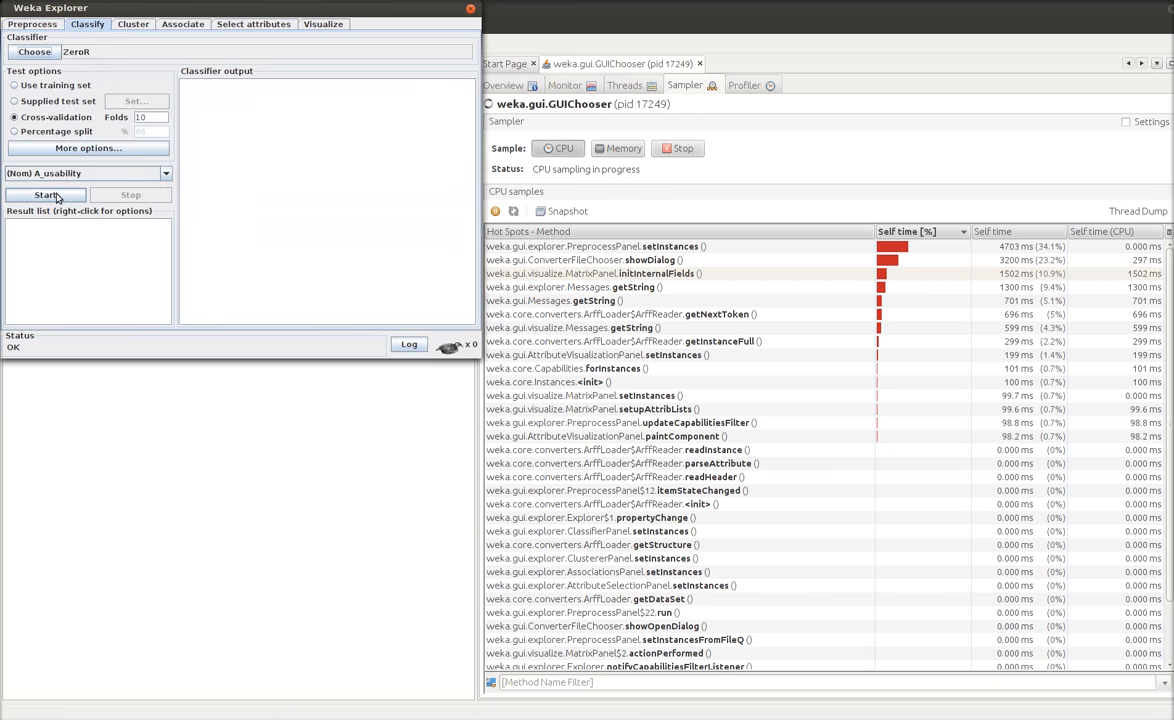
left_click(44, 194)
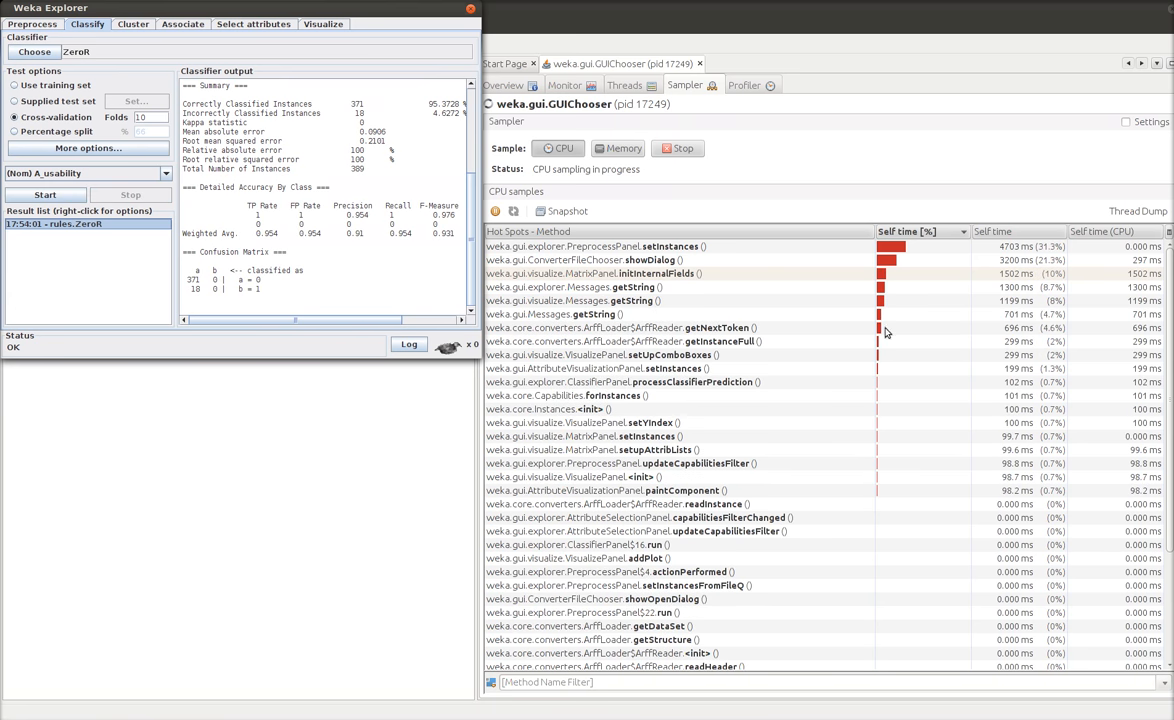
mouse_move(910, 332)
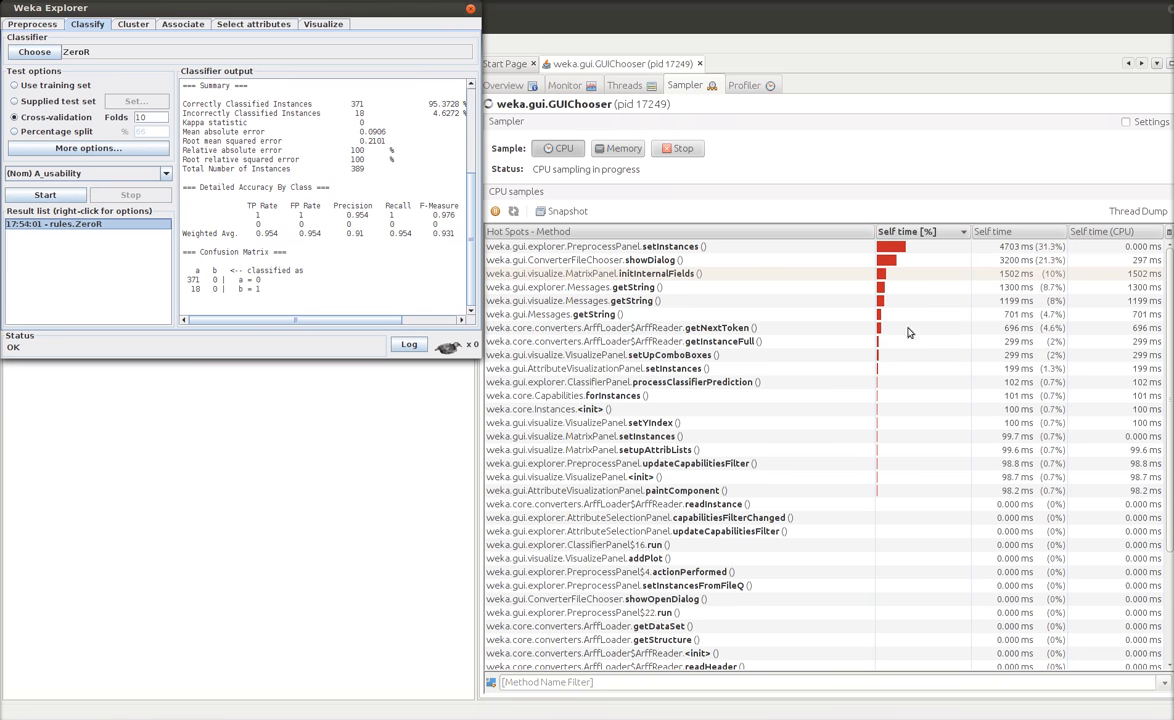
mouse_move(744, 88)
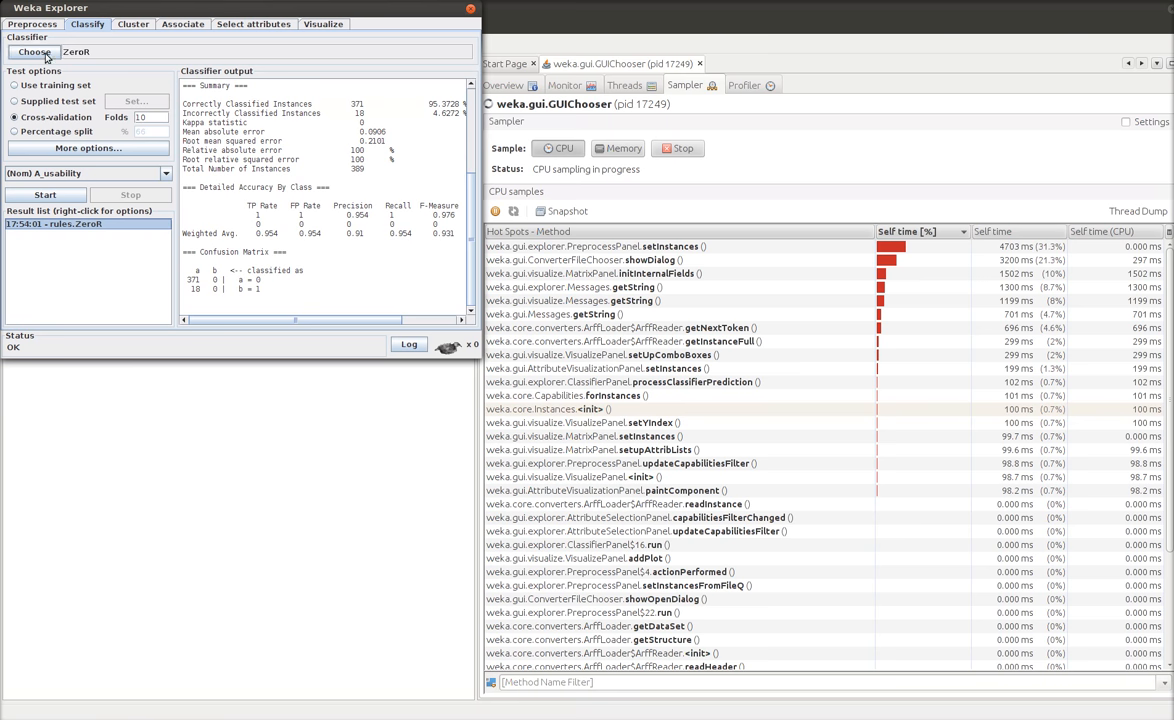
Choose bayes > NaiveBayes and start it so its methods enter the CPU hot spots
left_click(34, 52)
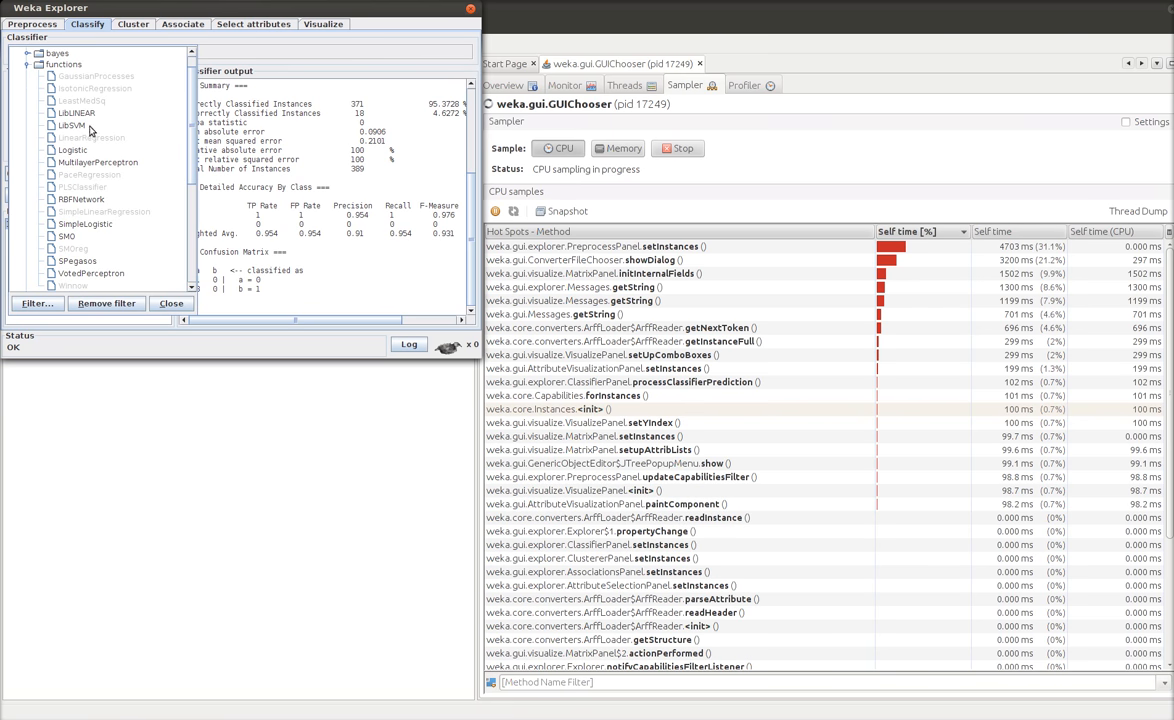
left_click(38, 52)
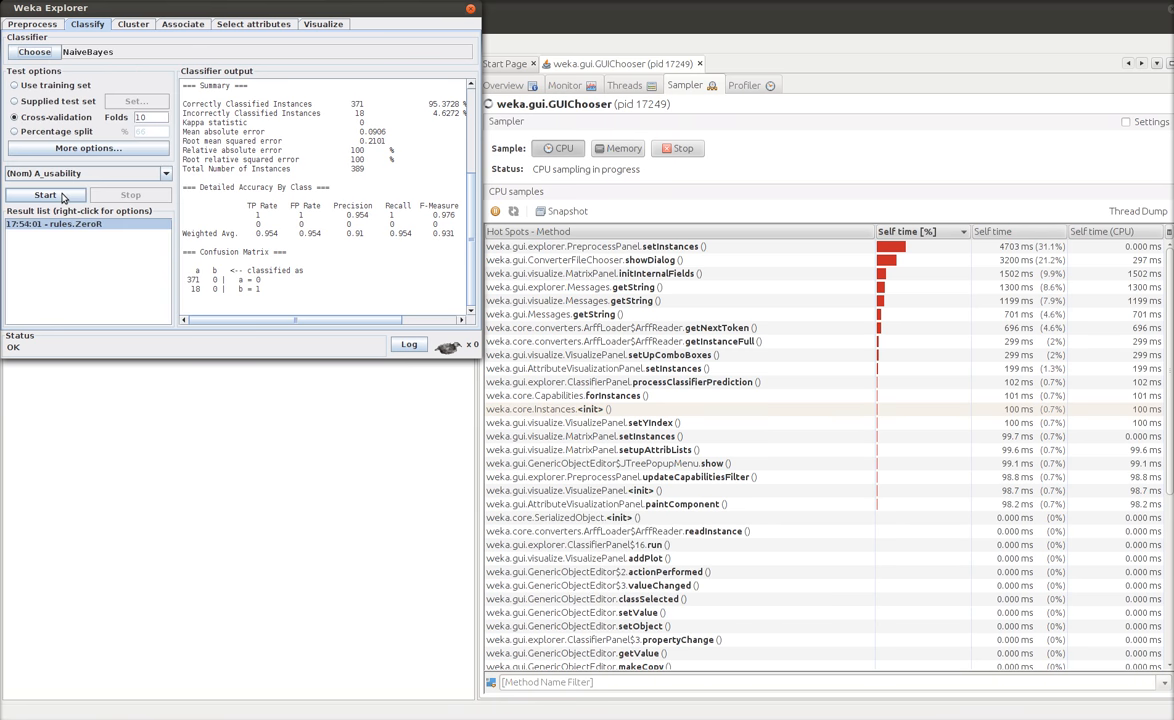
left_click(44, 196)
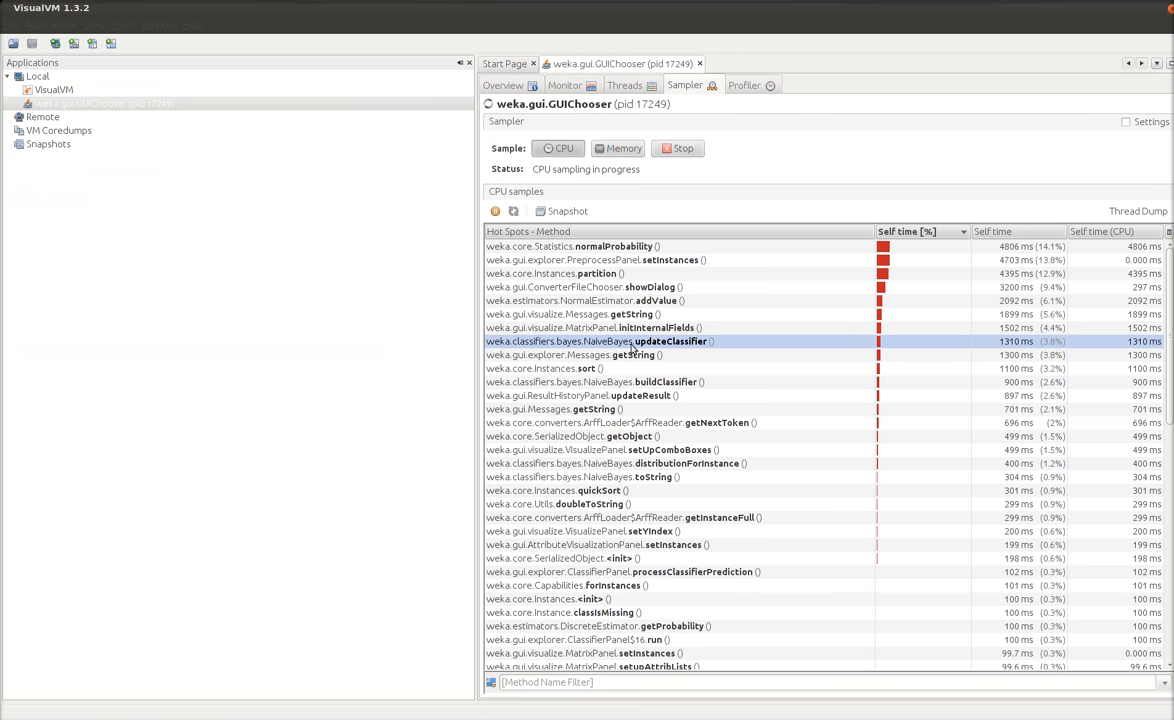
mouse_move(688, 296)
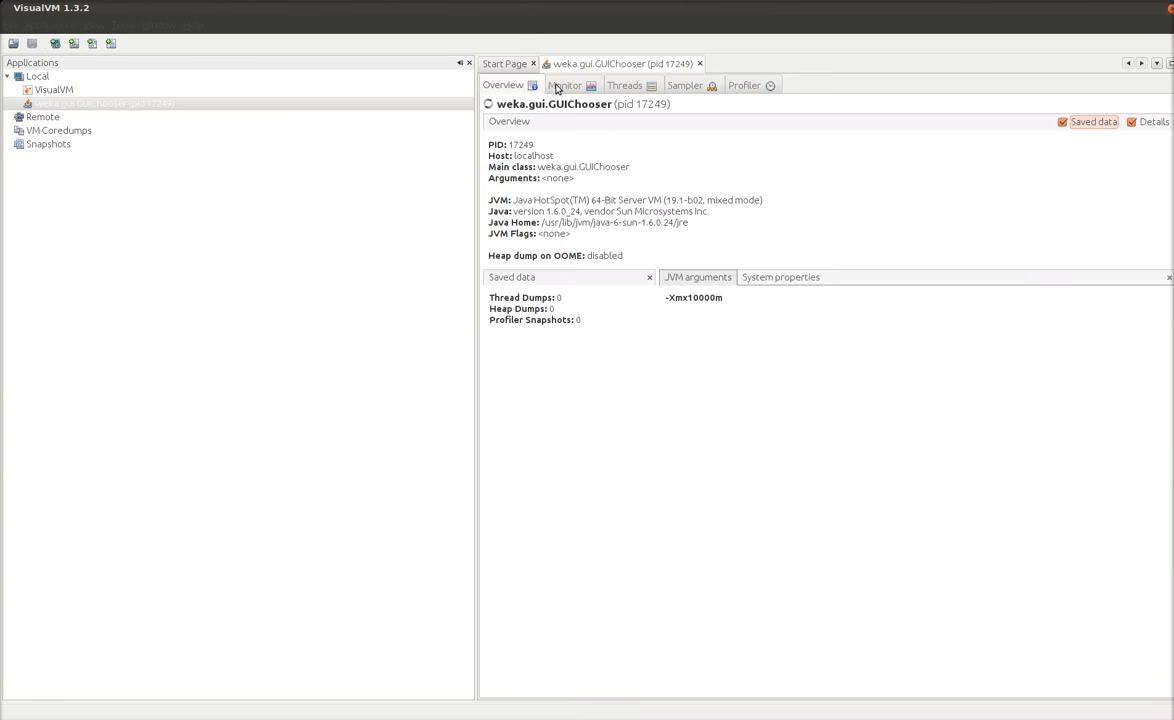
Browse Monitor, Threads and Sampler views, select the top normalProbability row, then return to Weka Explorer
left_click(564, 84)
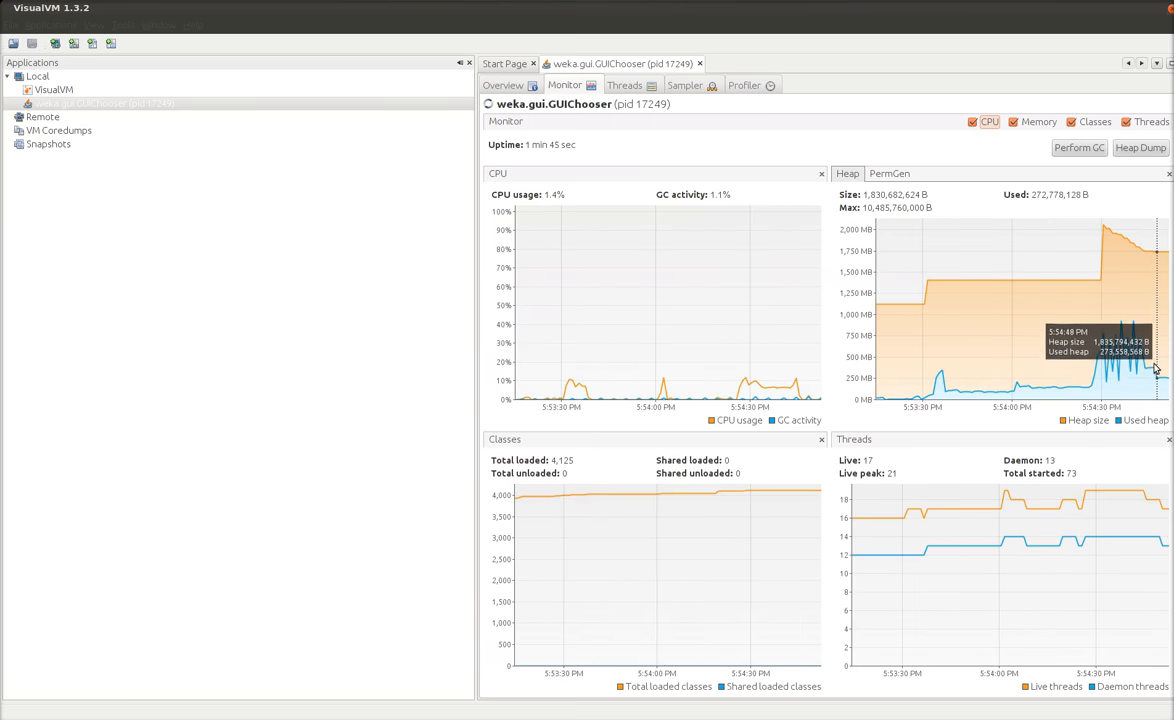
mouse_move(1164, 376)
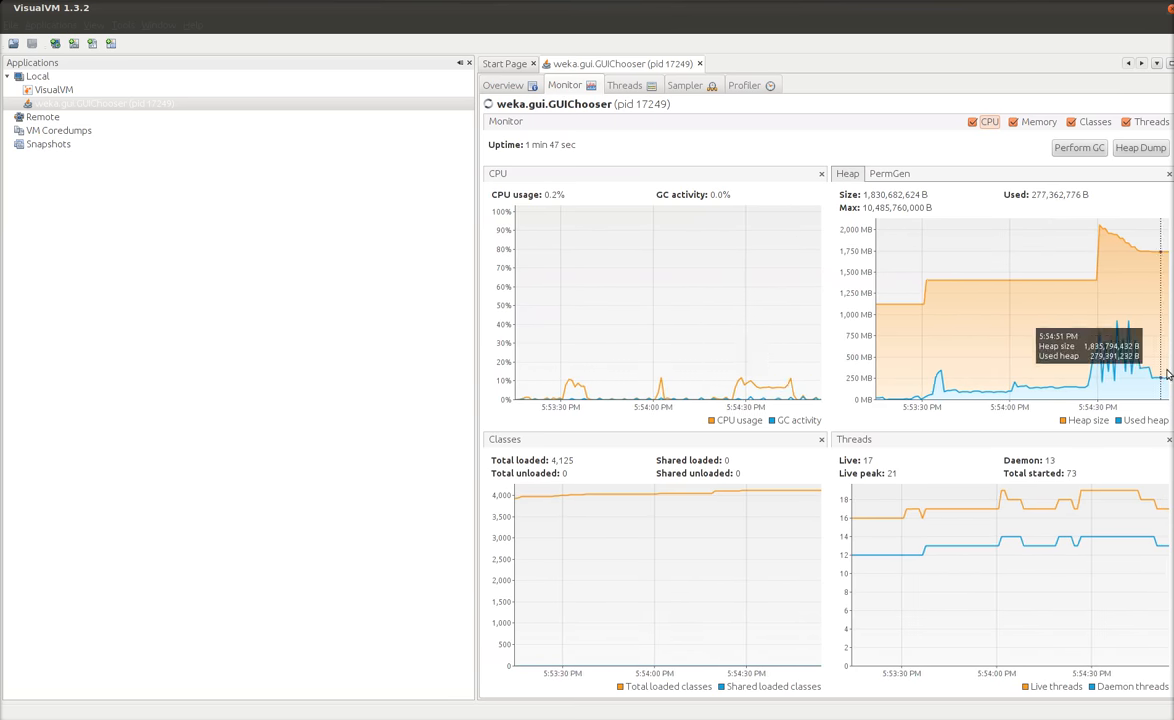
left_click(684, 84)
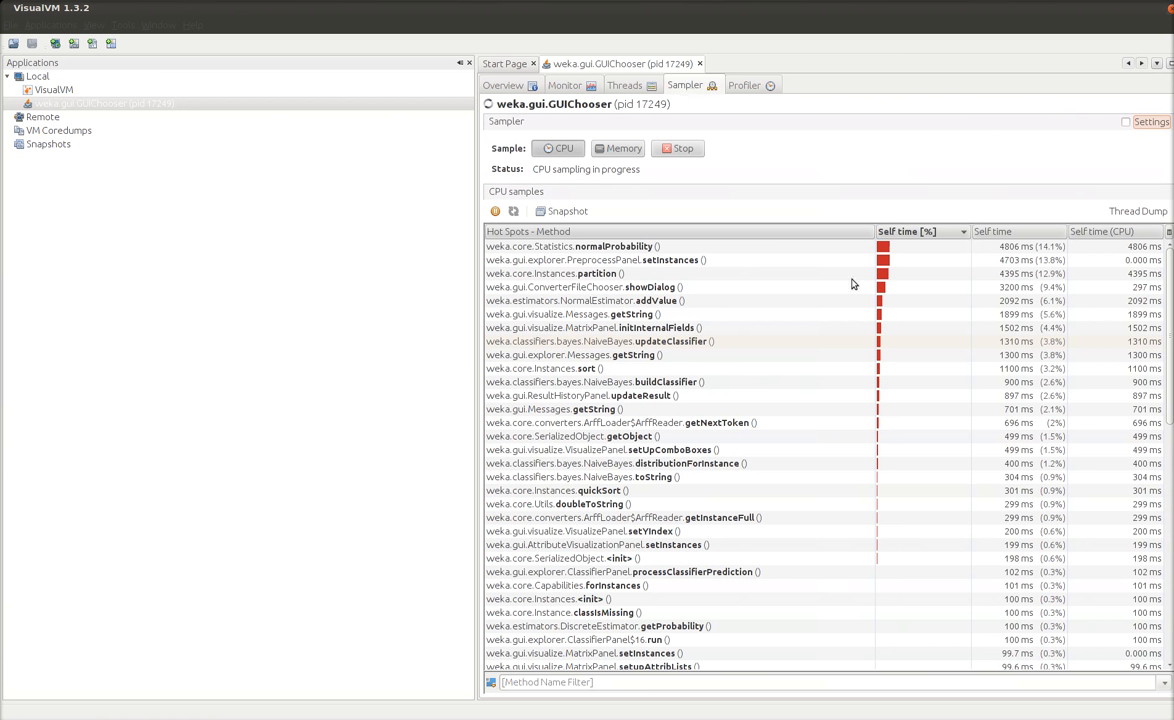
mouse_move(814, 346)
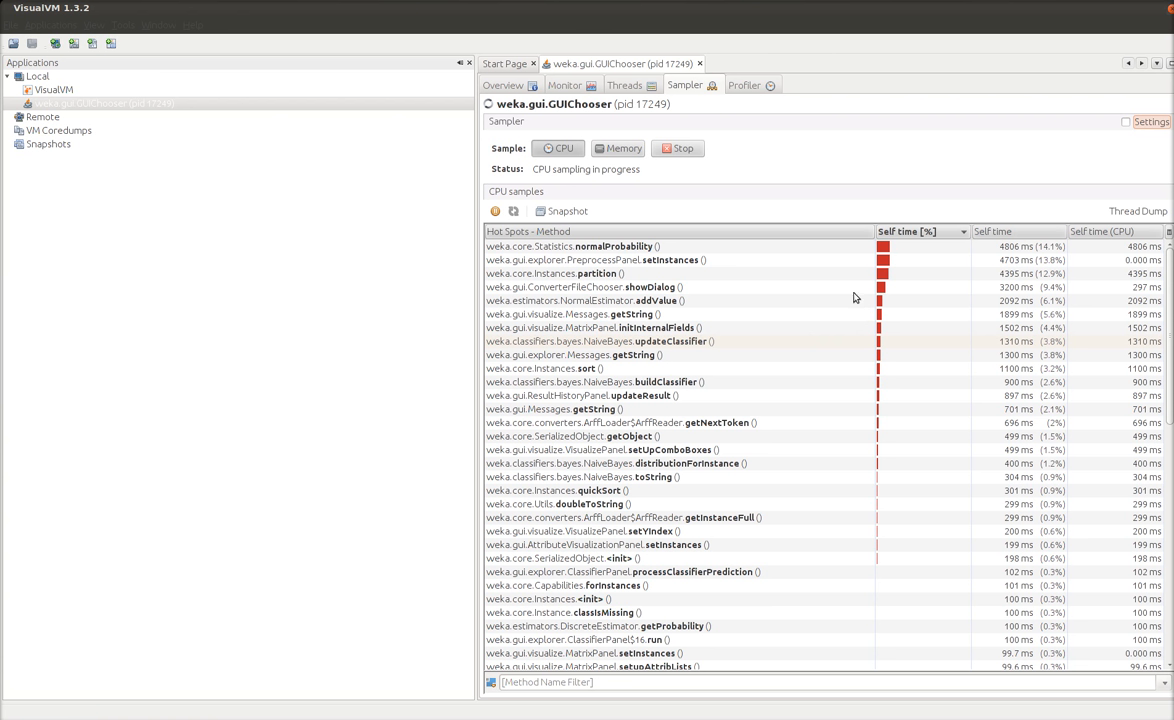
left_click(624, 84)
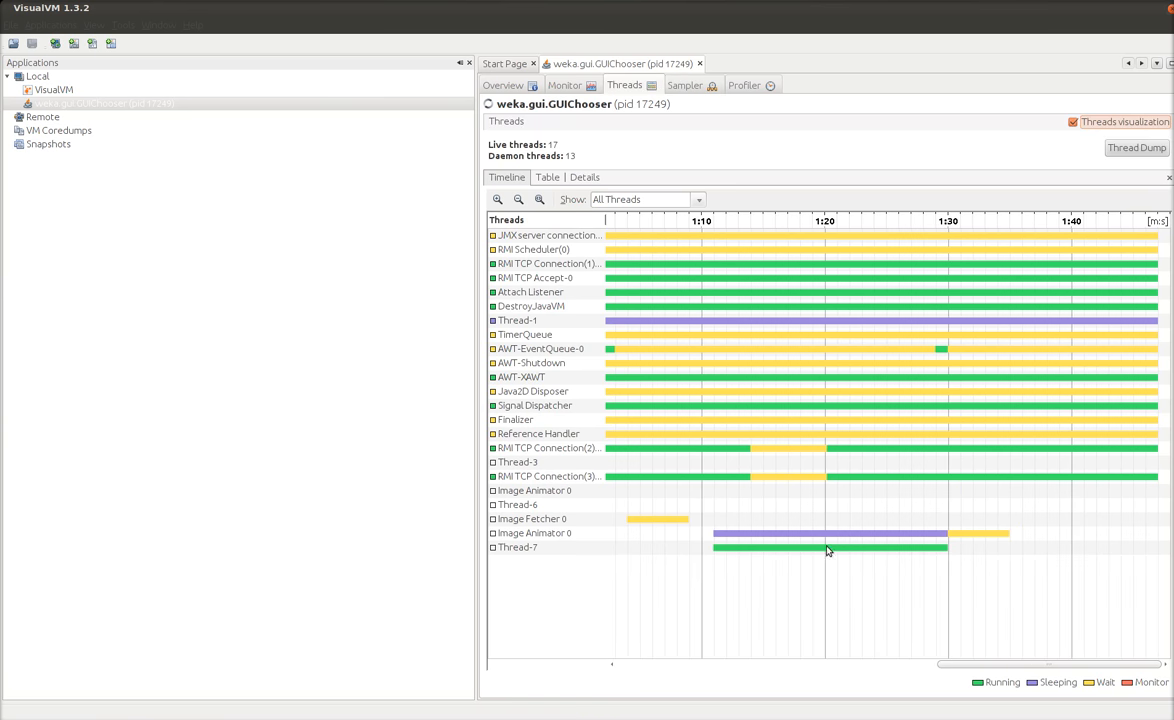
left_click(684, 84)
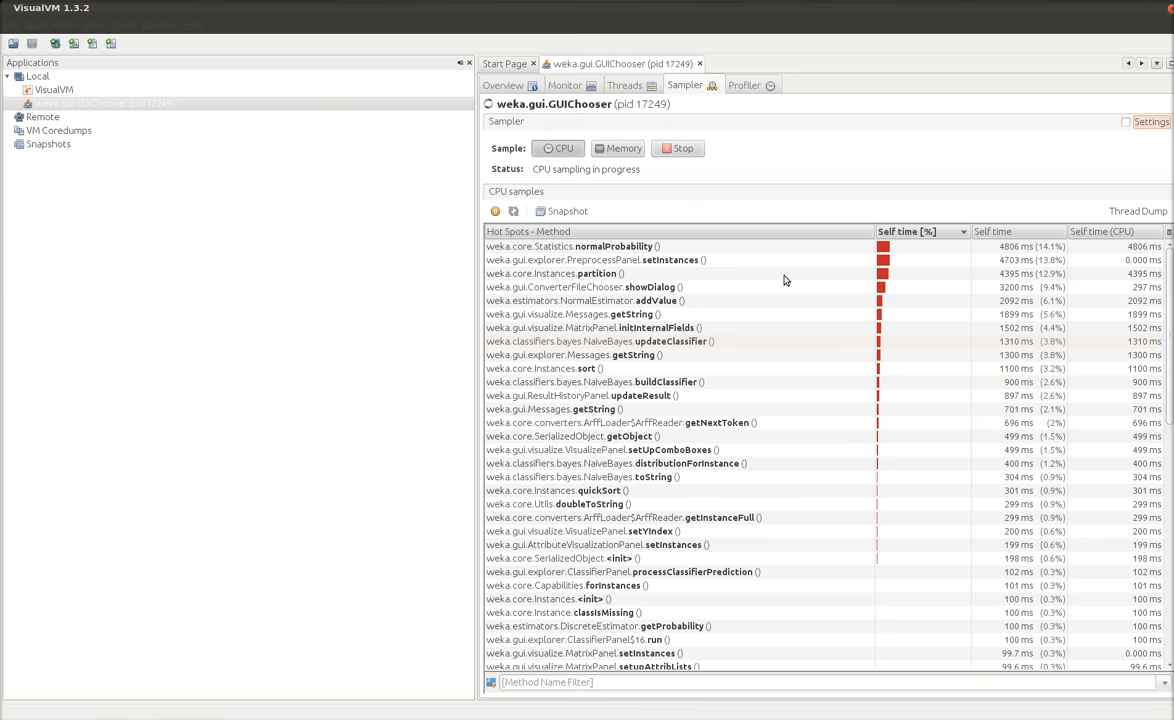
left_click(600, 246)
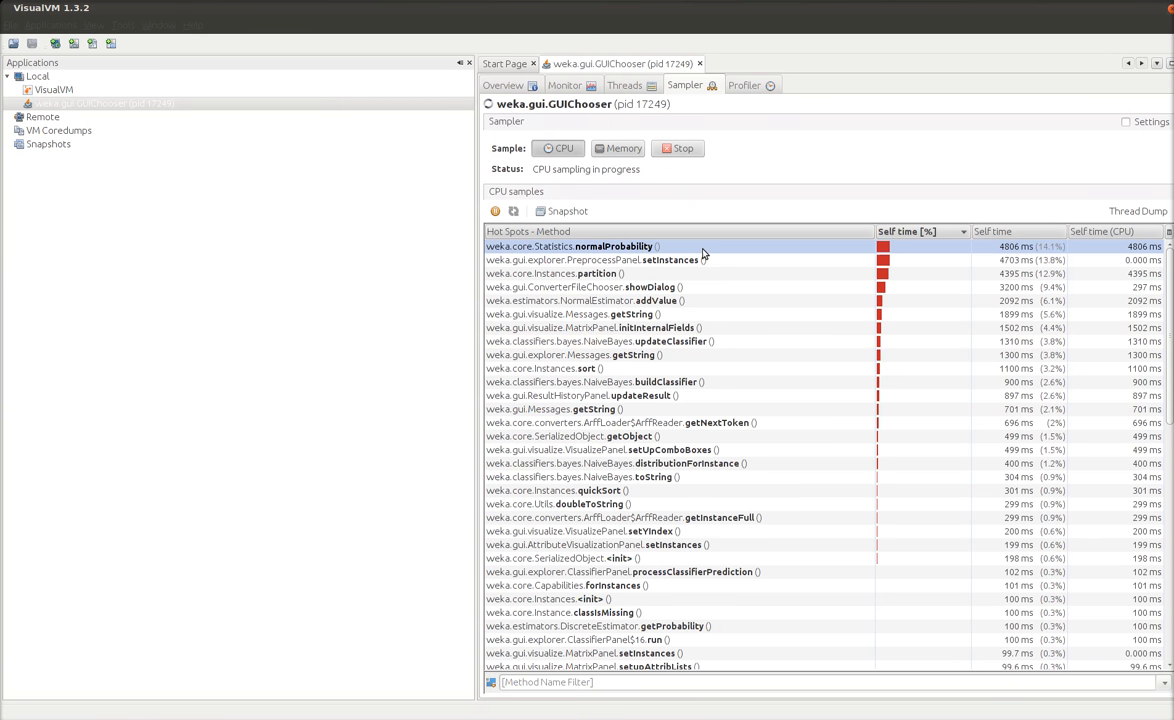
mouse_move(718, 248)
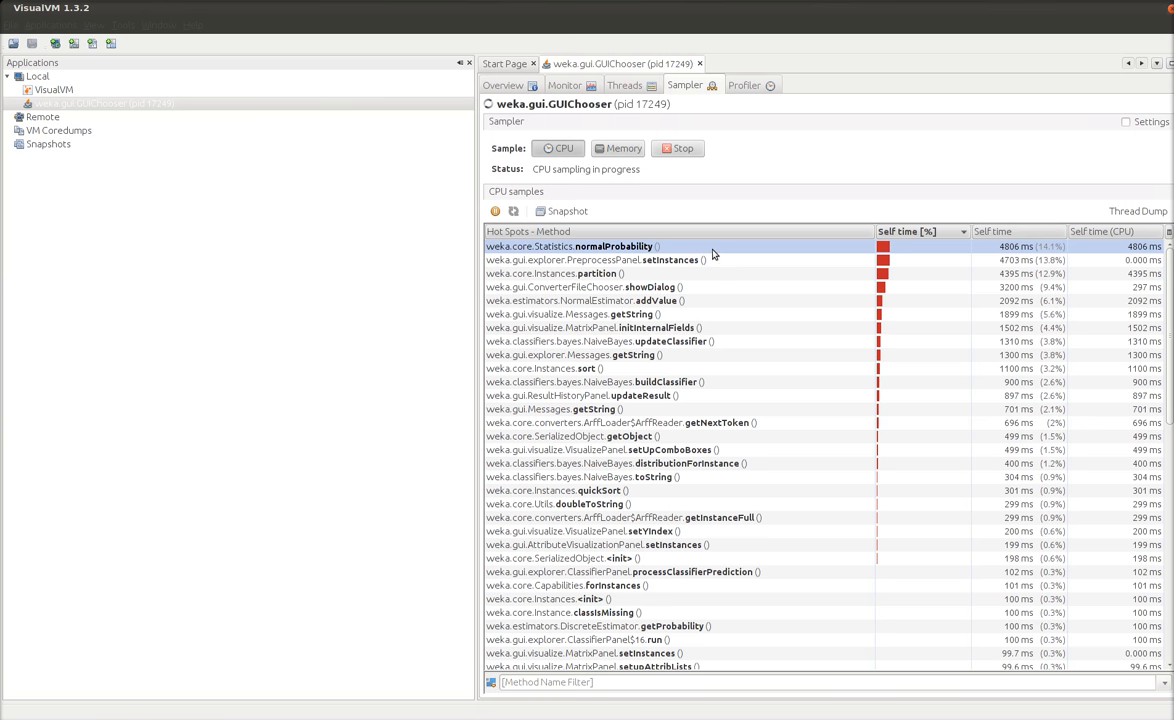
mouse_move(710, 252)
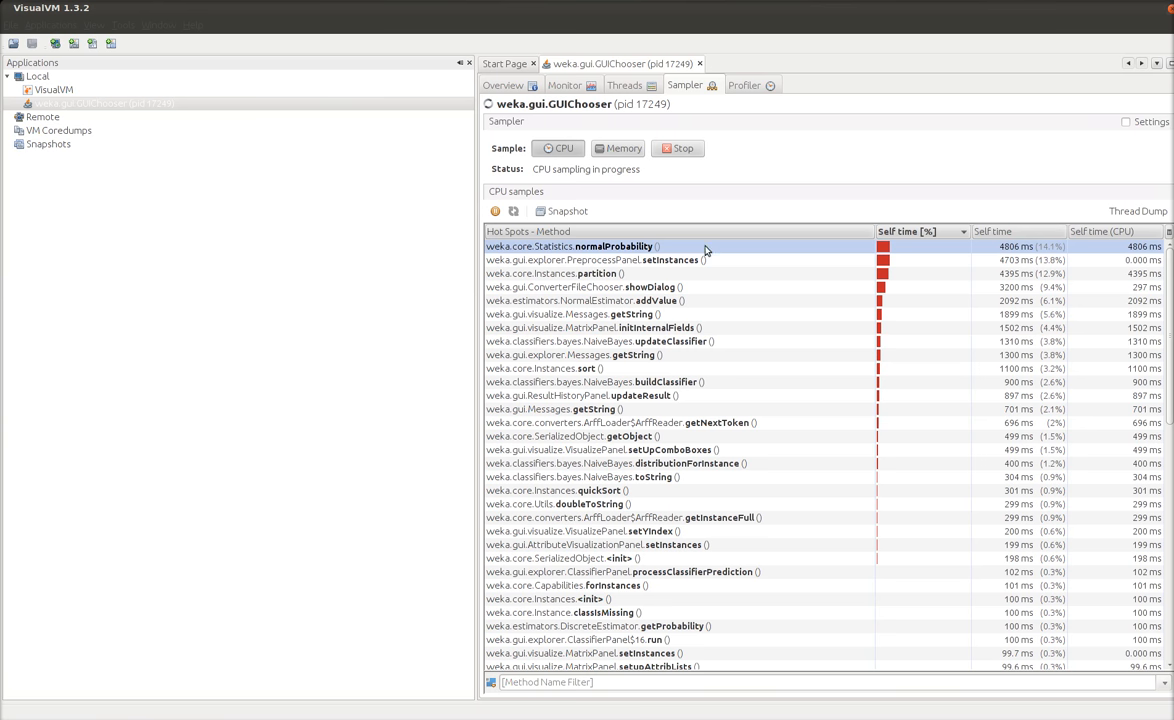
left_click(560, 368)
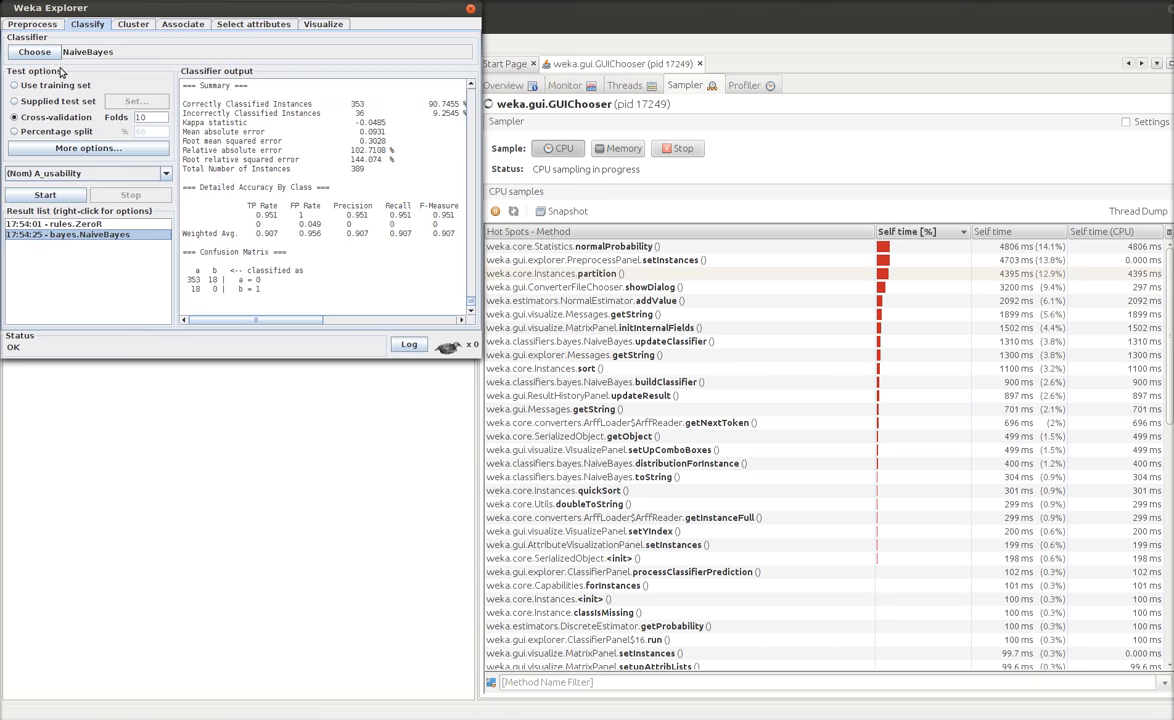
Start the BayesianLogisticRegression run so buildClassifier tops the CPU samples
left_click(34, 52)
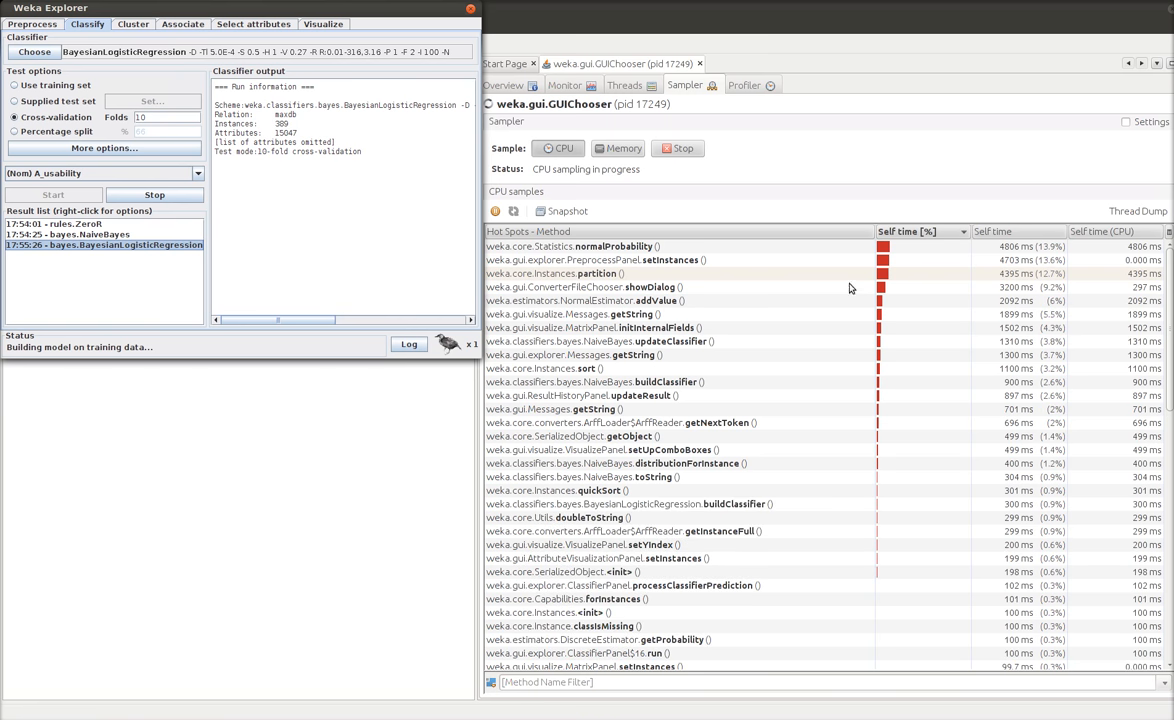
mouse_move(932, 168)
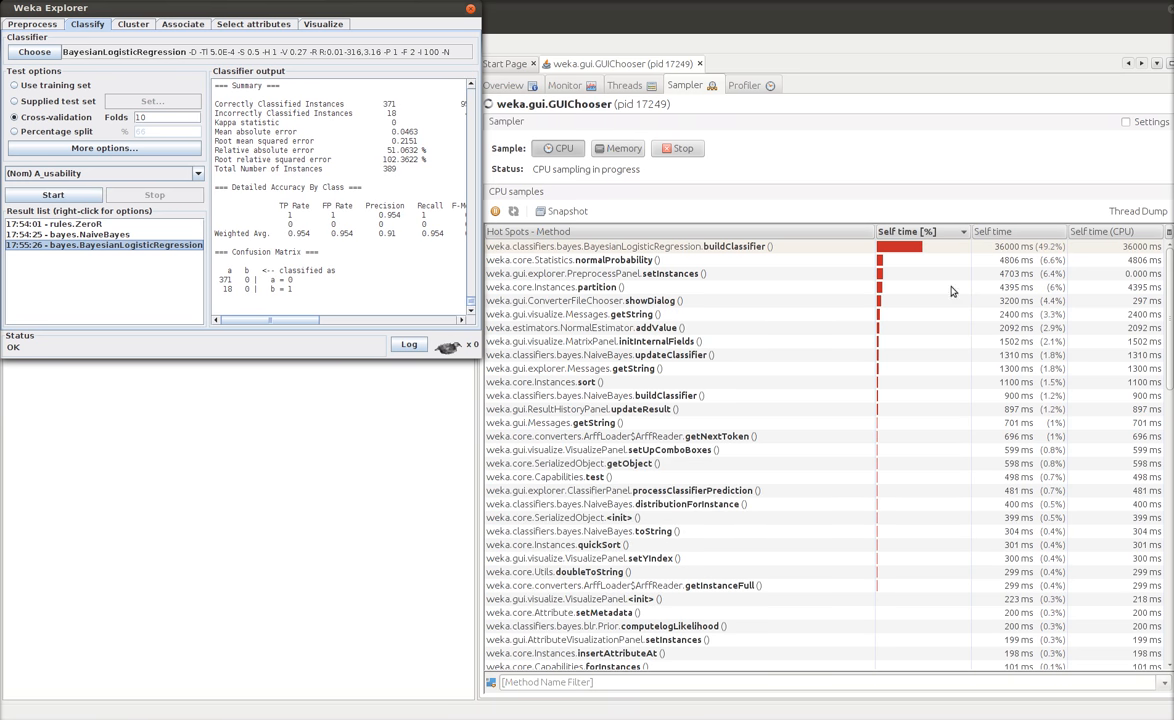
mouse_move(840, 280)
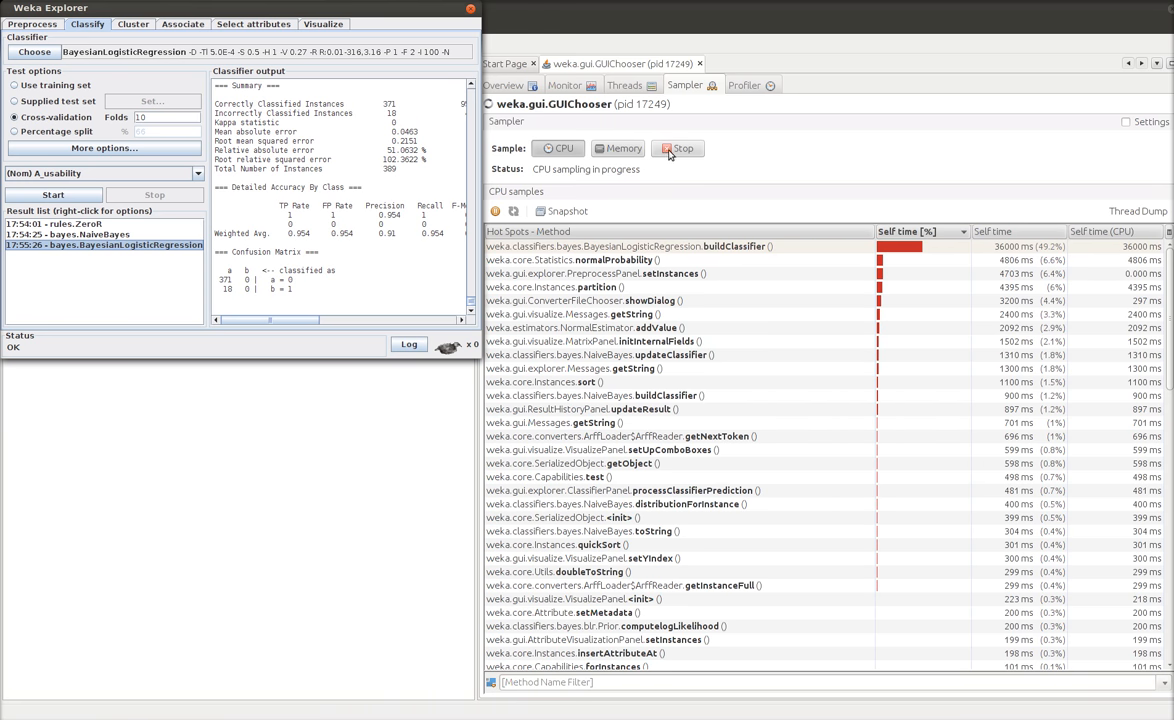
Switch the sampler to Memory, then open and cancel Weka's Open file dialog
left_click(618, 148)
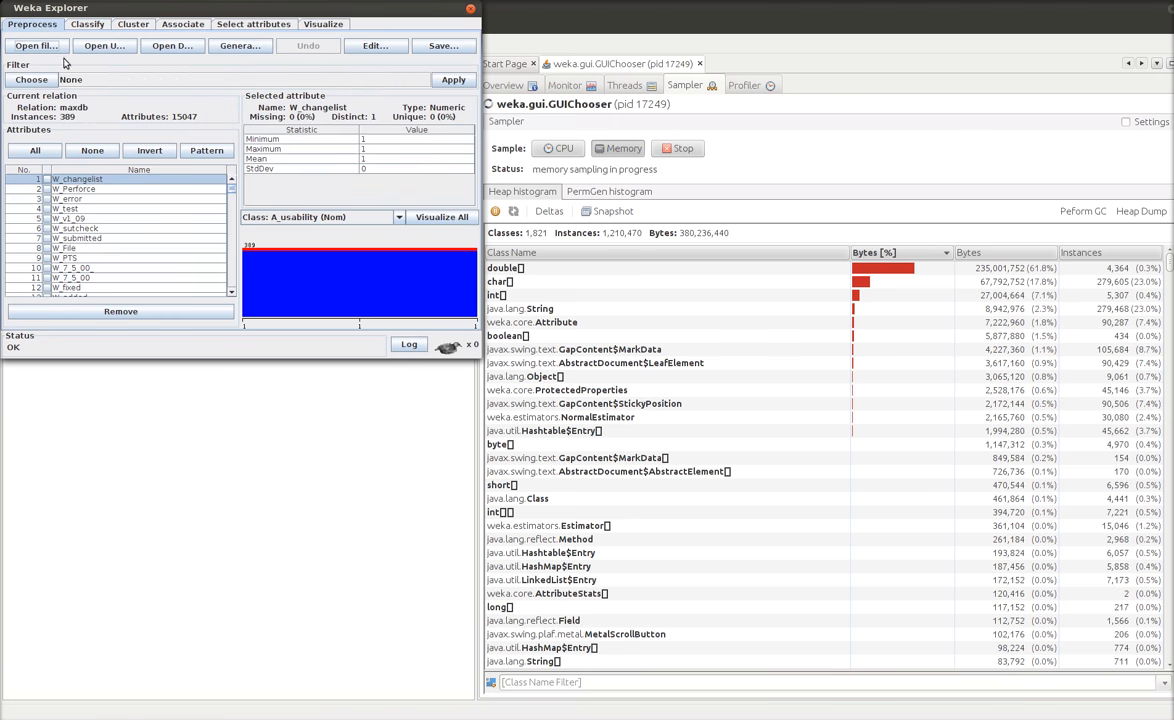
left_click(36, 44)
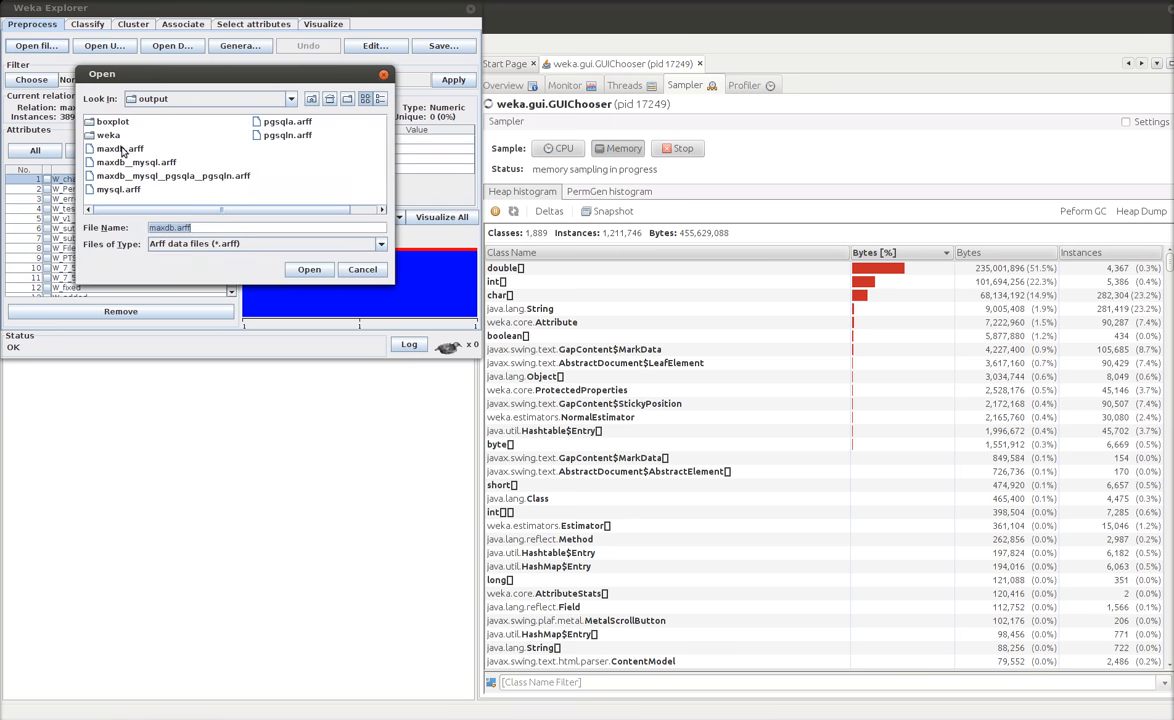
left_click(308, 268)
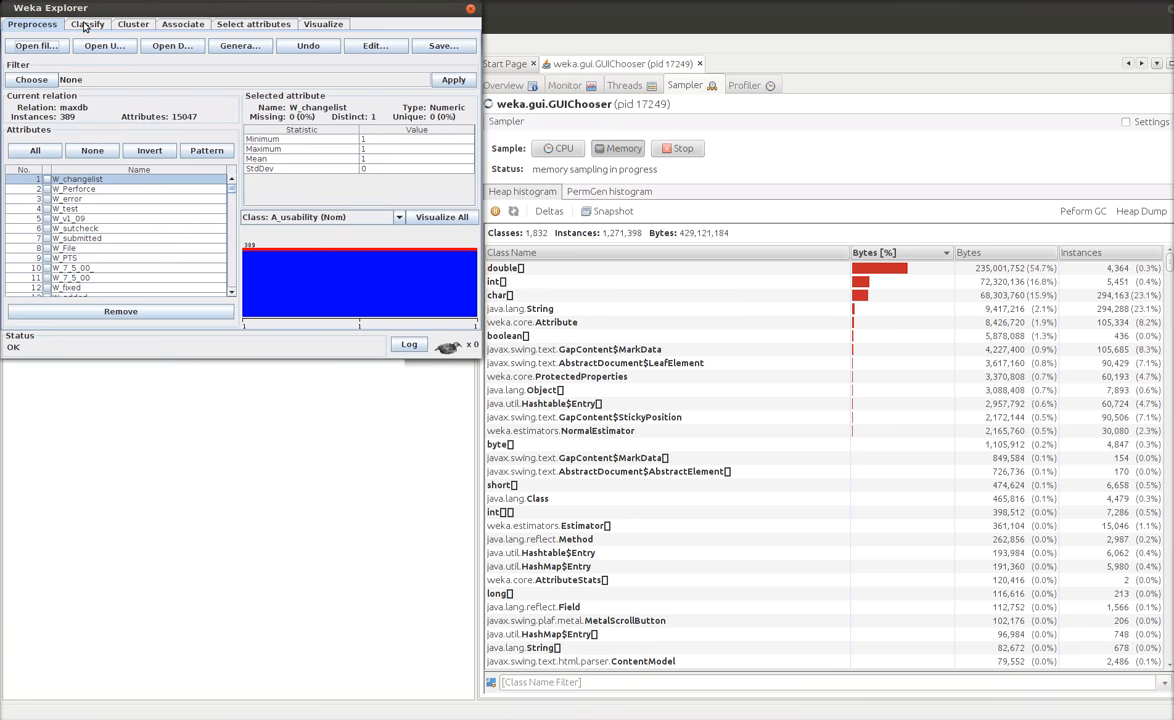
Rerun BayesianLogisticRegression from Classify while the heap histogram grows double[] to about 329 MB
left_click(88, 24)
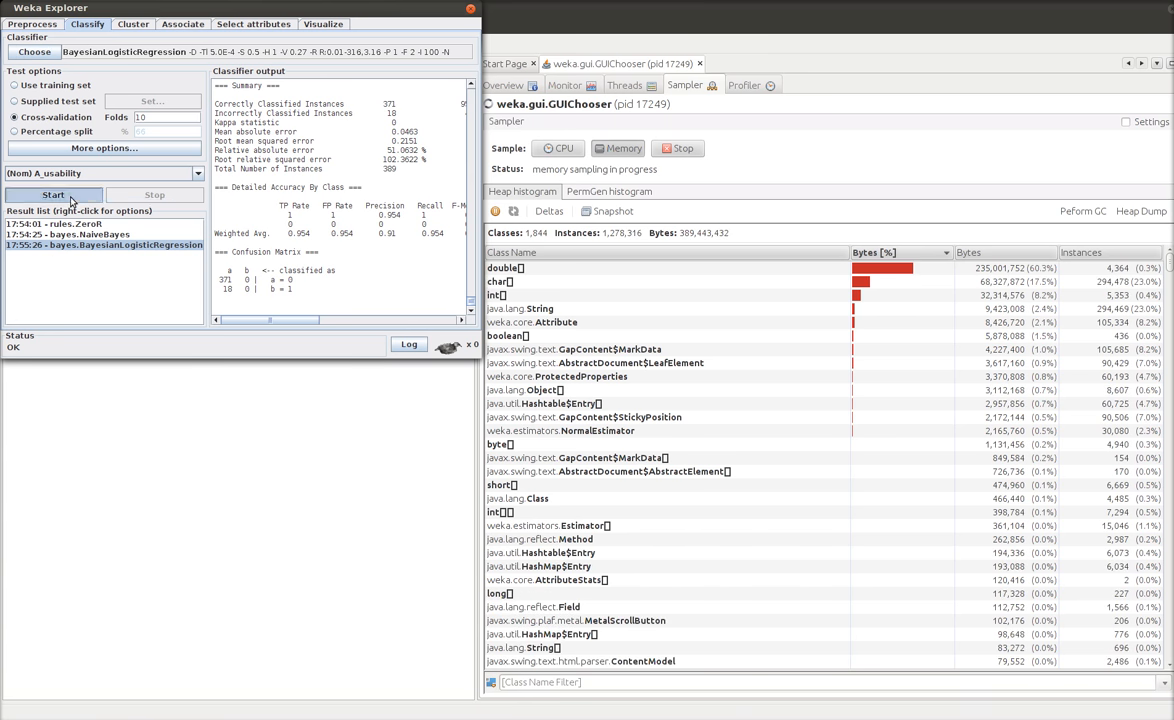
left_click(52, 196)
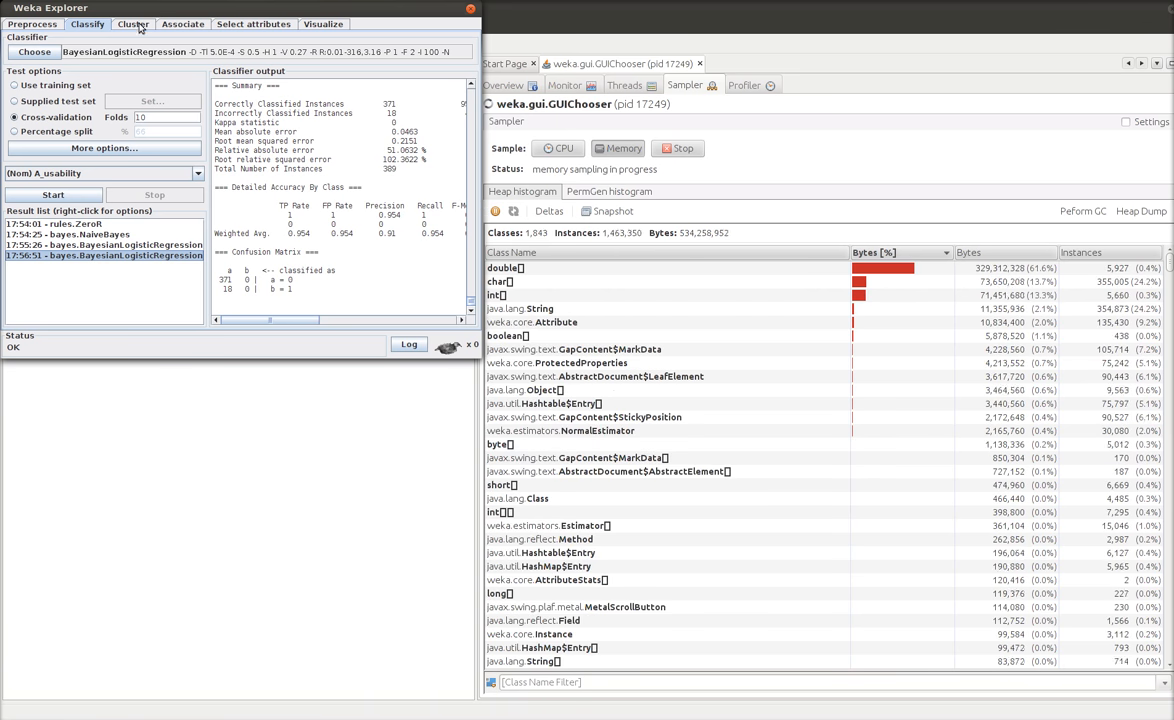
Start EM clustering in Weka, sort the histogram by Instances, and view VisualVM's heap history near 627 MB
left_click(132, 24)
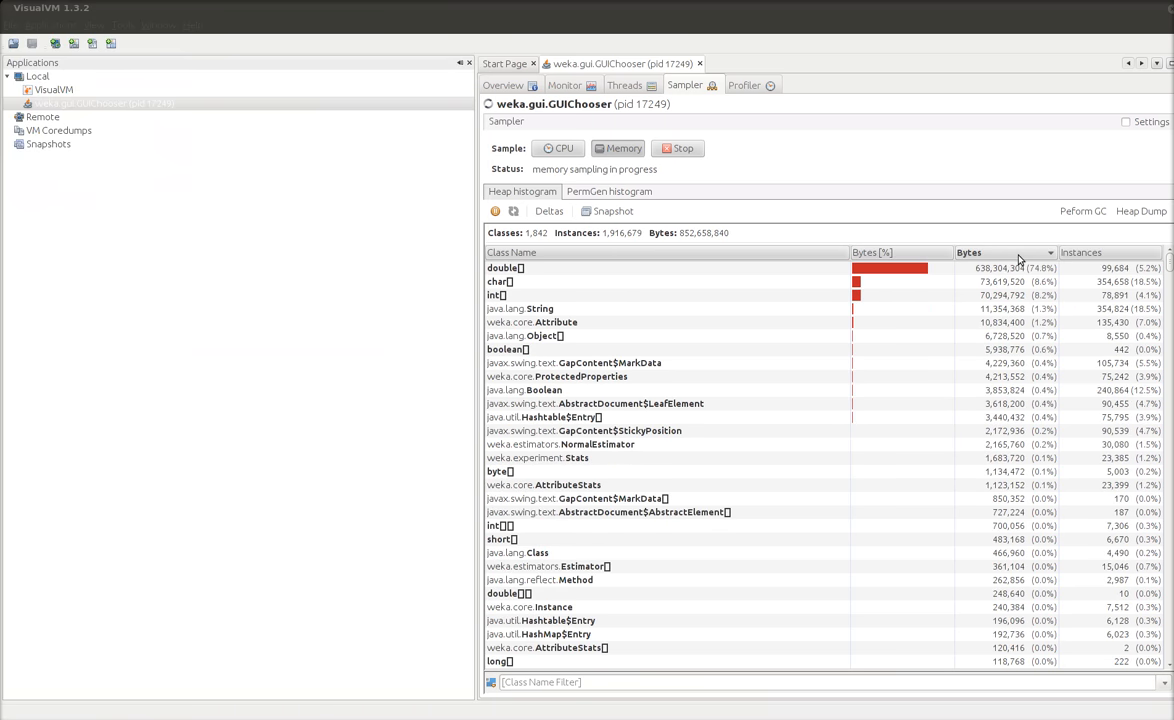
left_click(1080, 252)
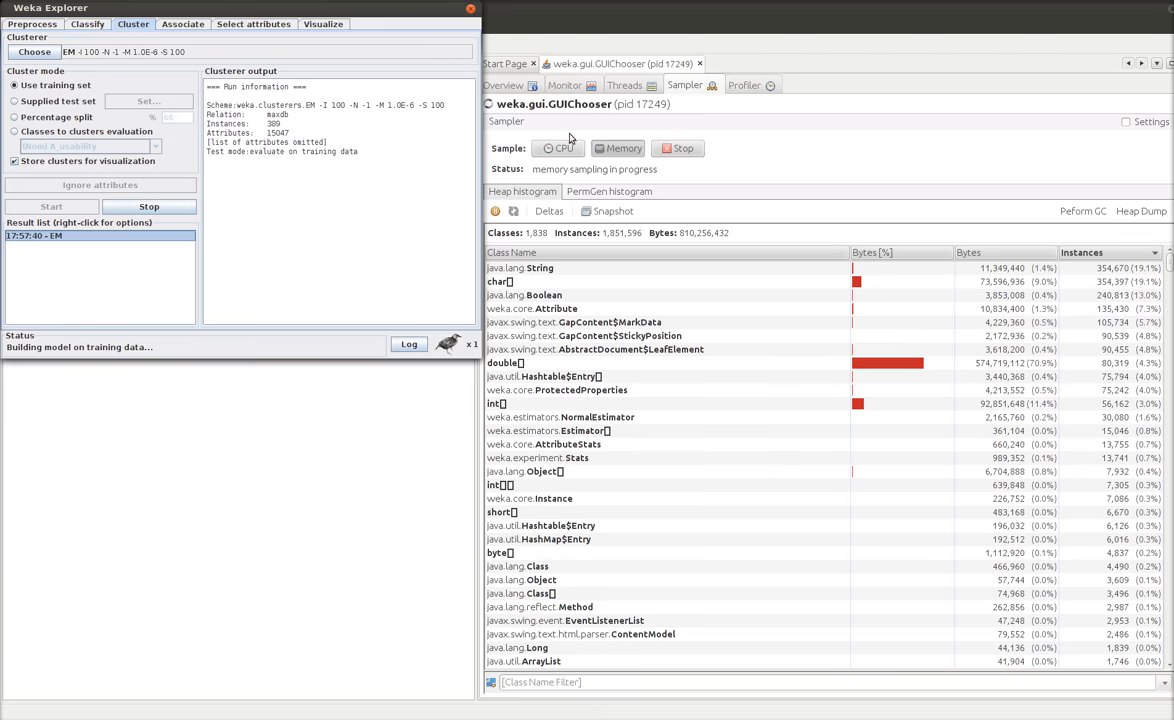
left_click(564, 84)
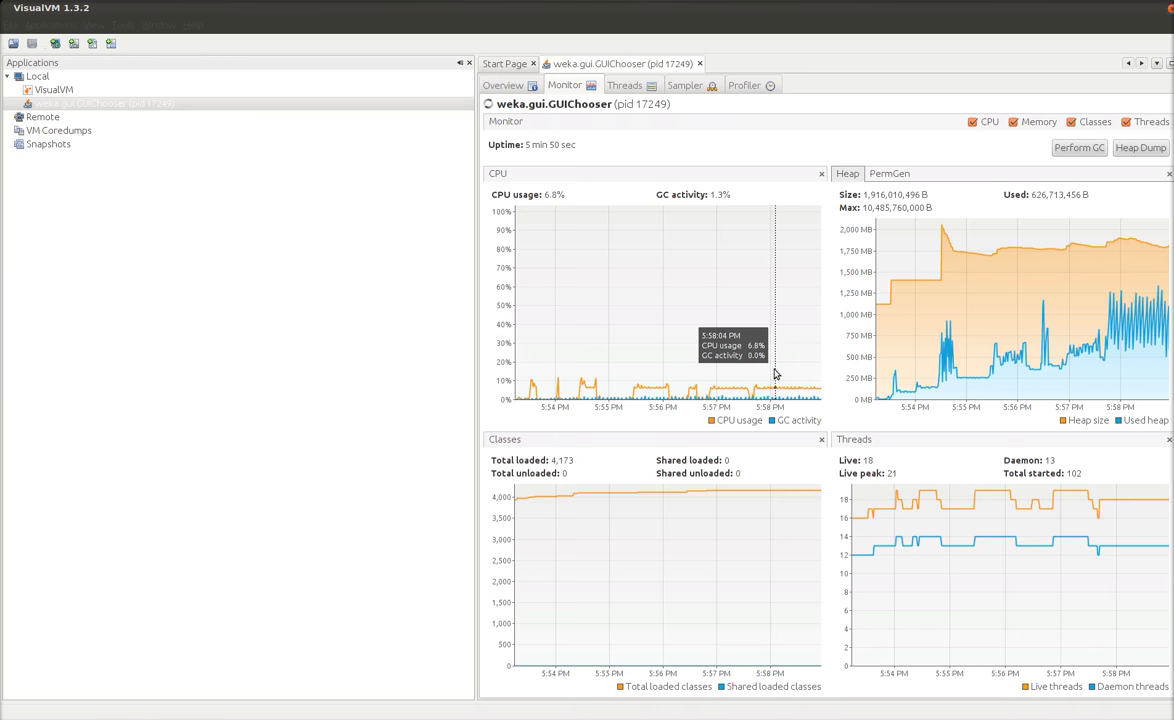
mouse_move(796, 356)
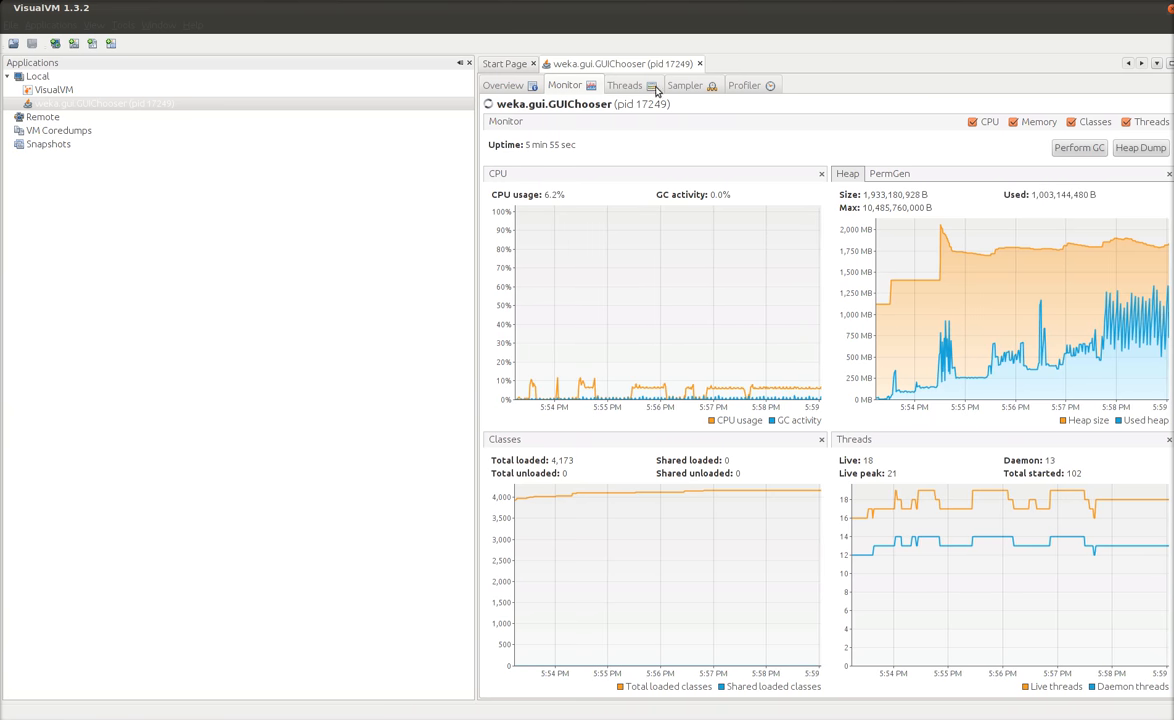
left_click(624, 84)
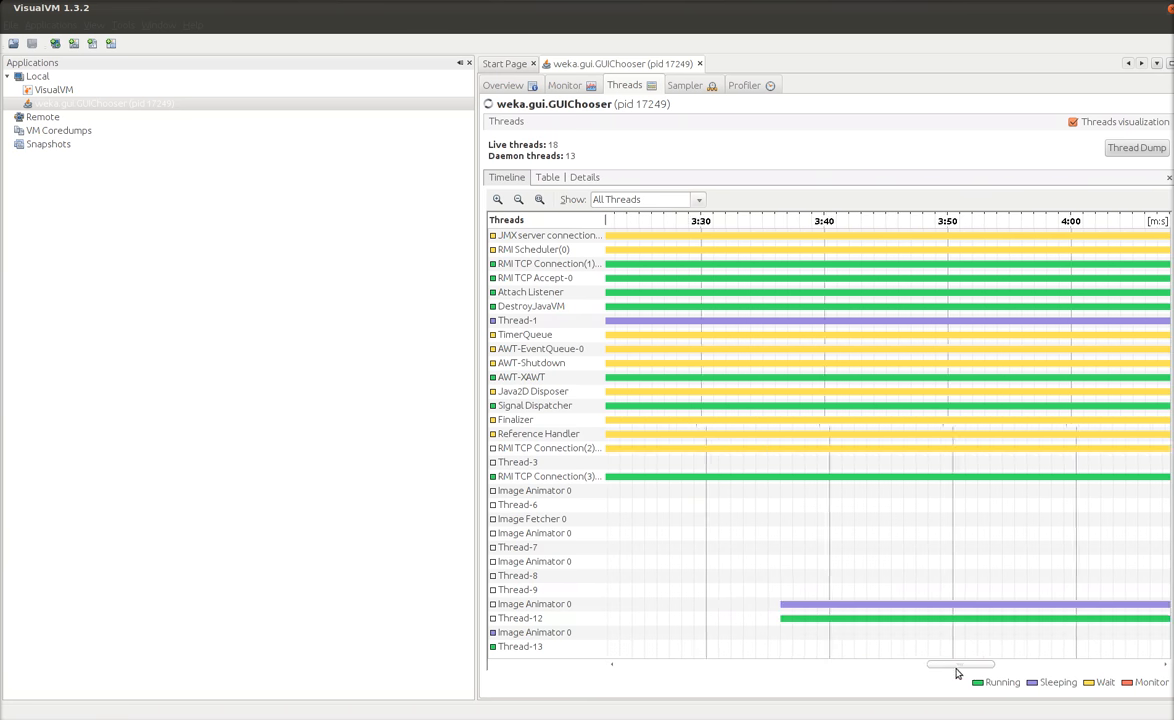
left_click_drag(960, 664, 650, 664)
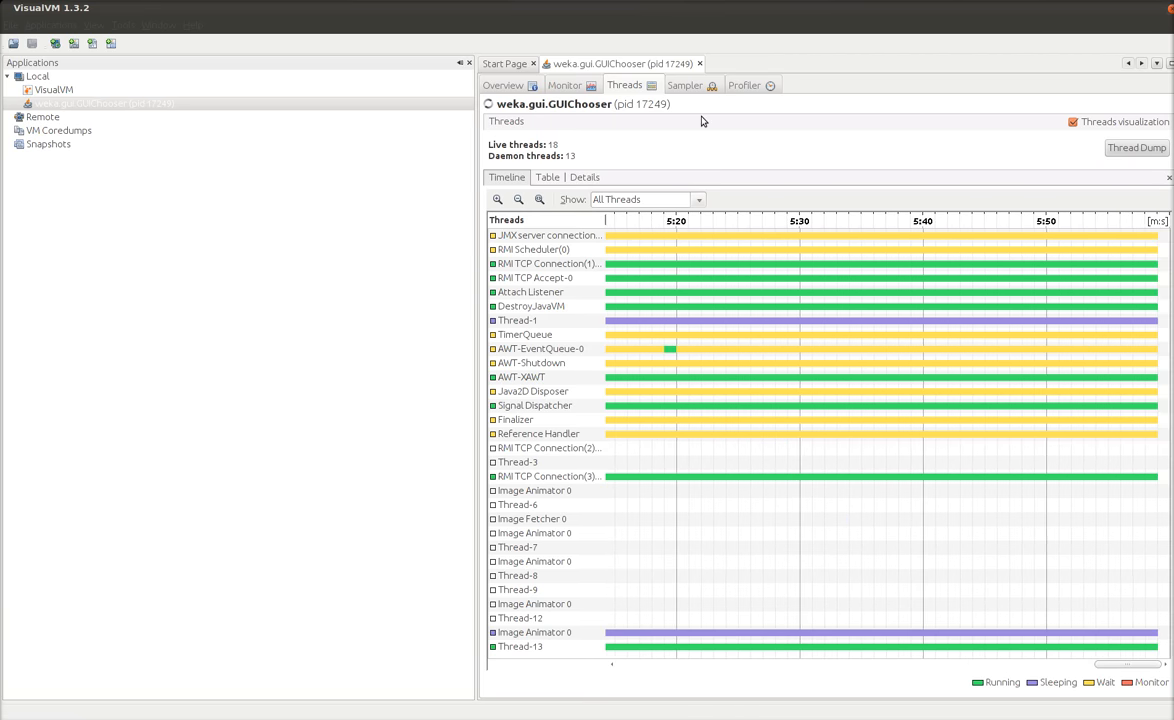
left_click(684, 84)
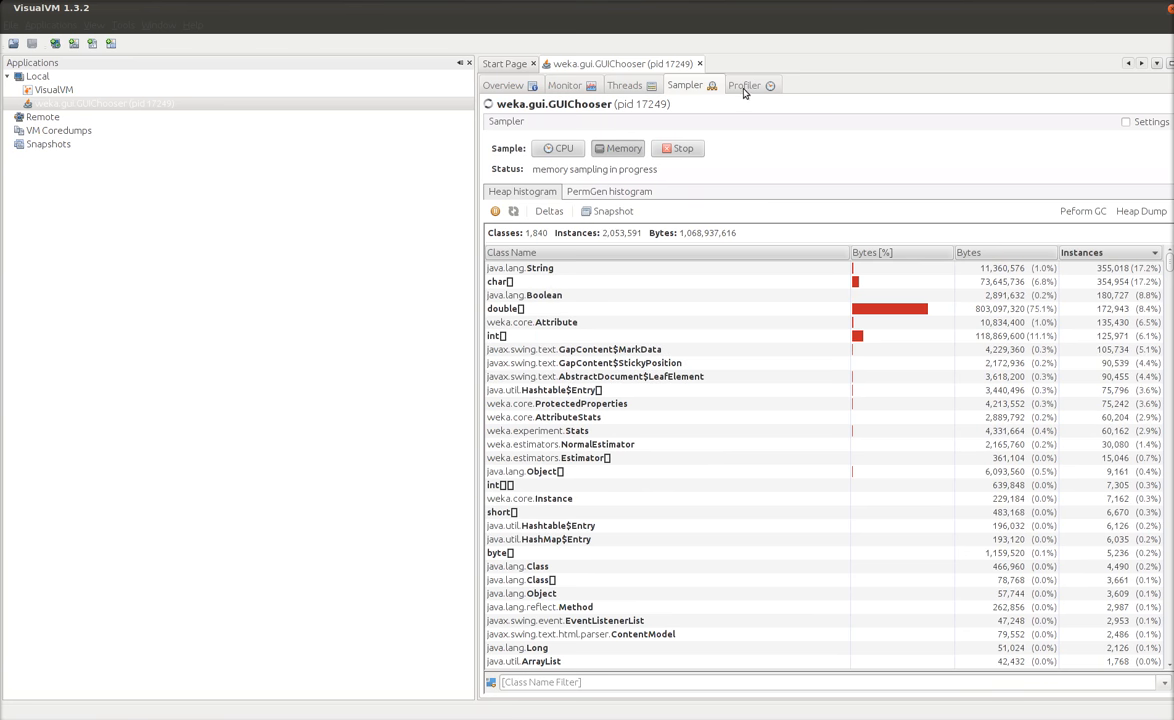